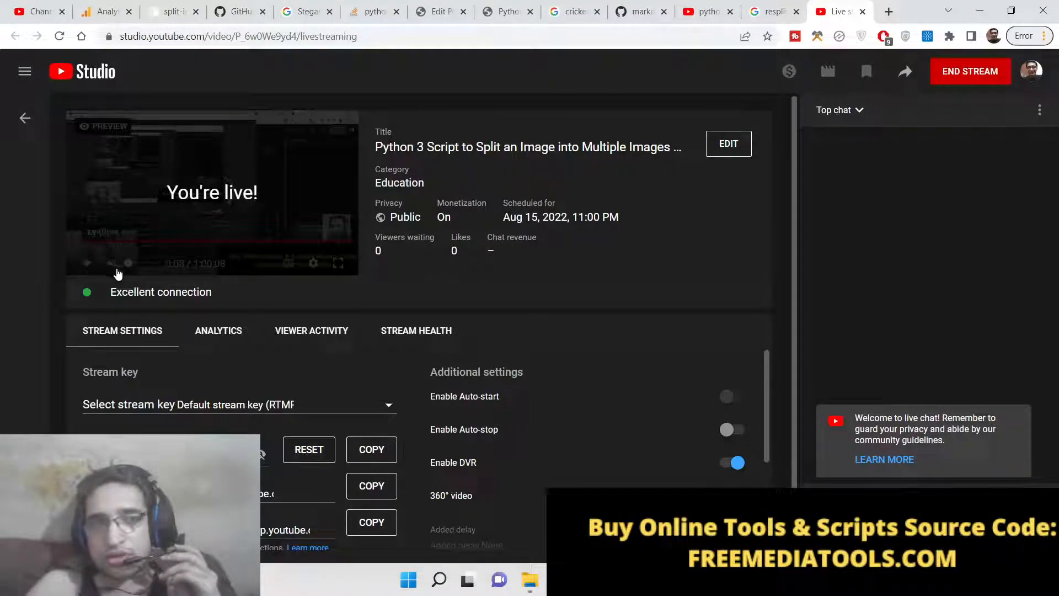
Show the live stream's analytics with zero concurrent viewers, chat rate and views.
click(218, 330)
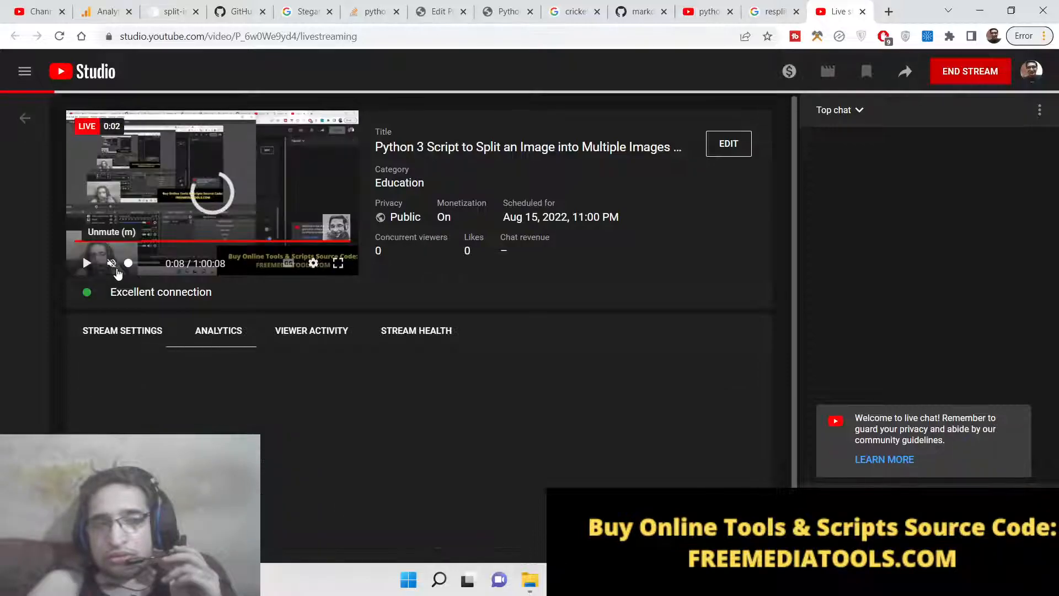
click(218, 331)
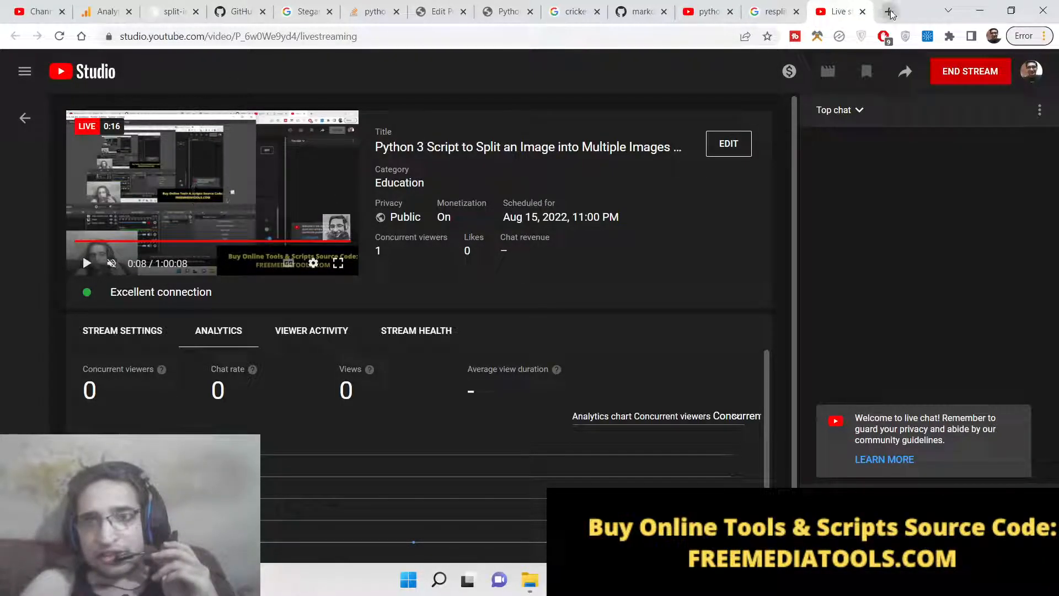
Search Google for 'Split meaning' in a new tab and select the word 'split'.
click(889, 12)
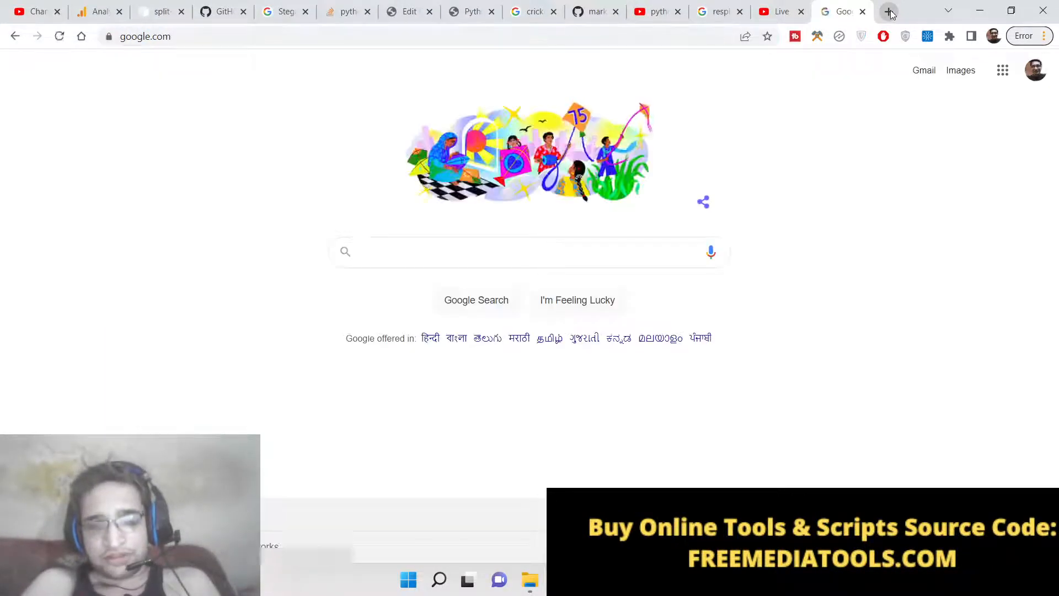
text(Split meaning)
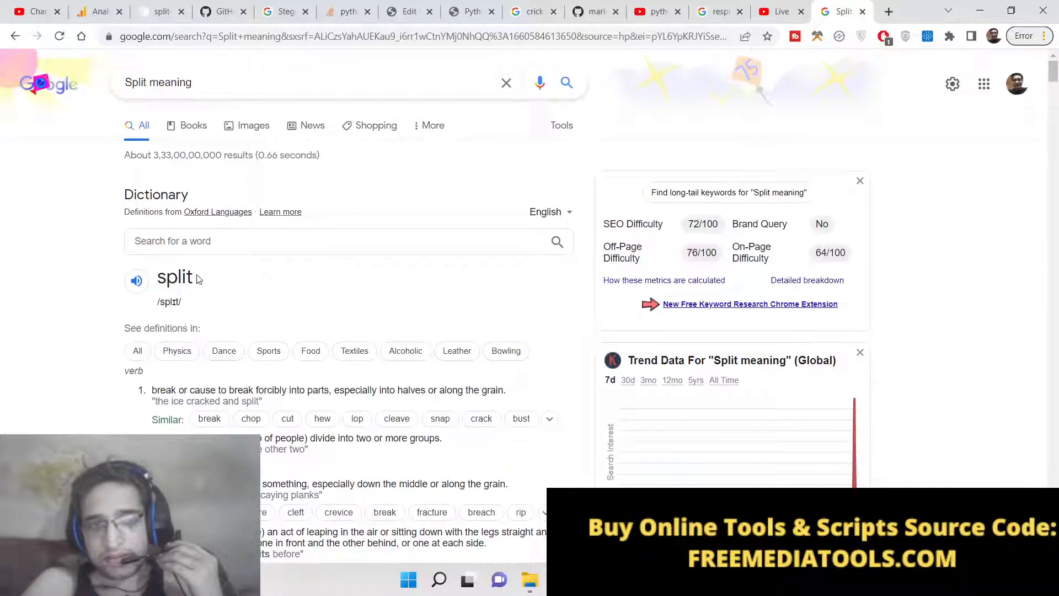
double_click(189, 278)
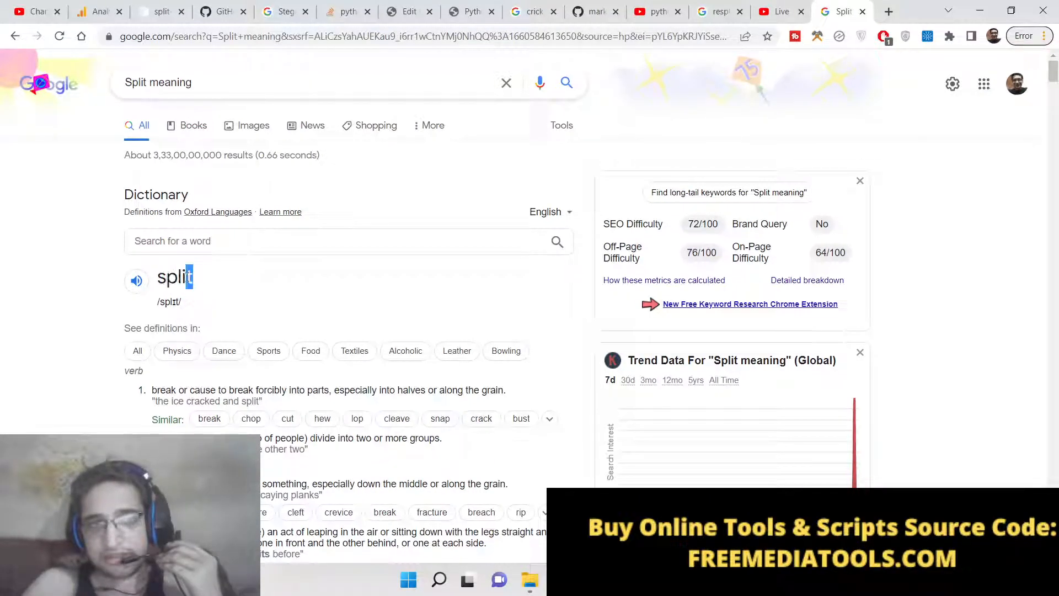
double_click(174, 277)
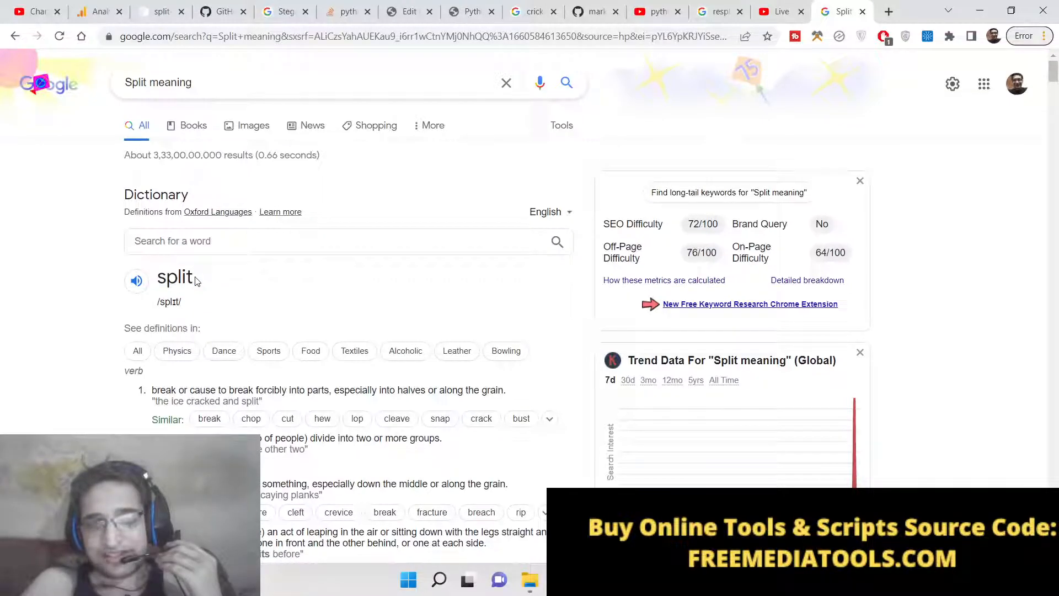
Open the split-image 1.2.0 PyPI page's four-tile cat demo image in its own tab.
click(159, 12)
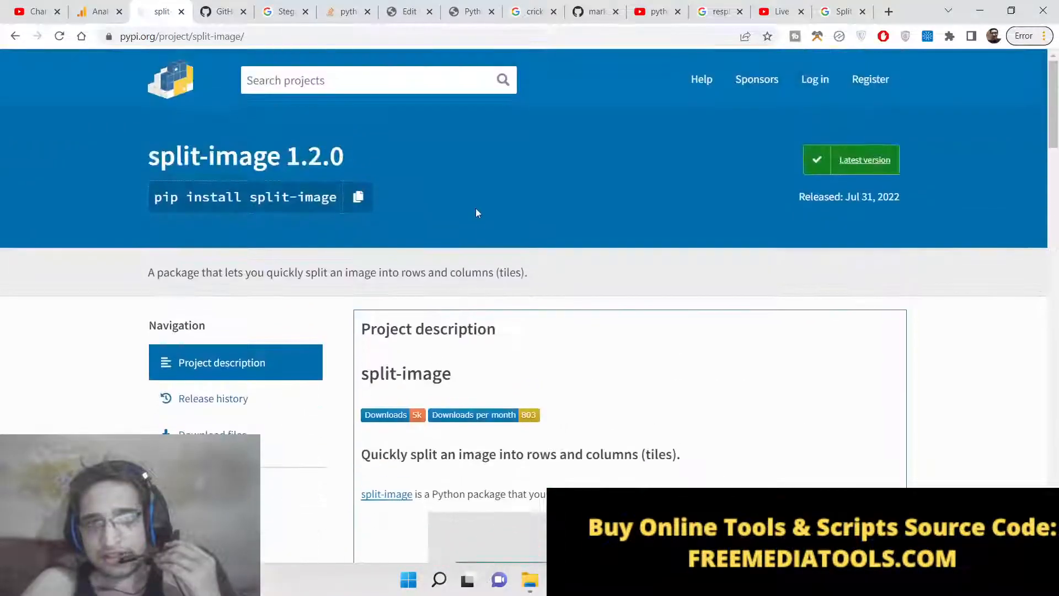
scroll(down, 3)
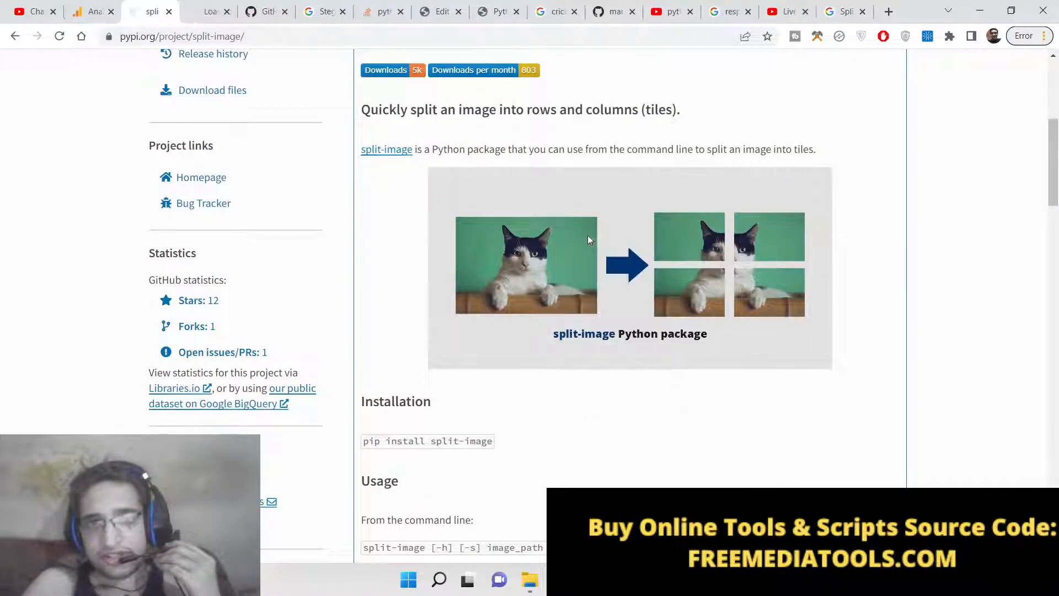
click(587, 240)
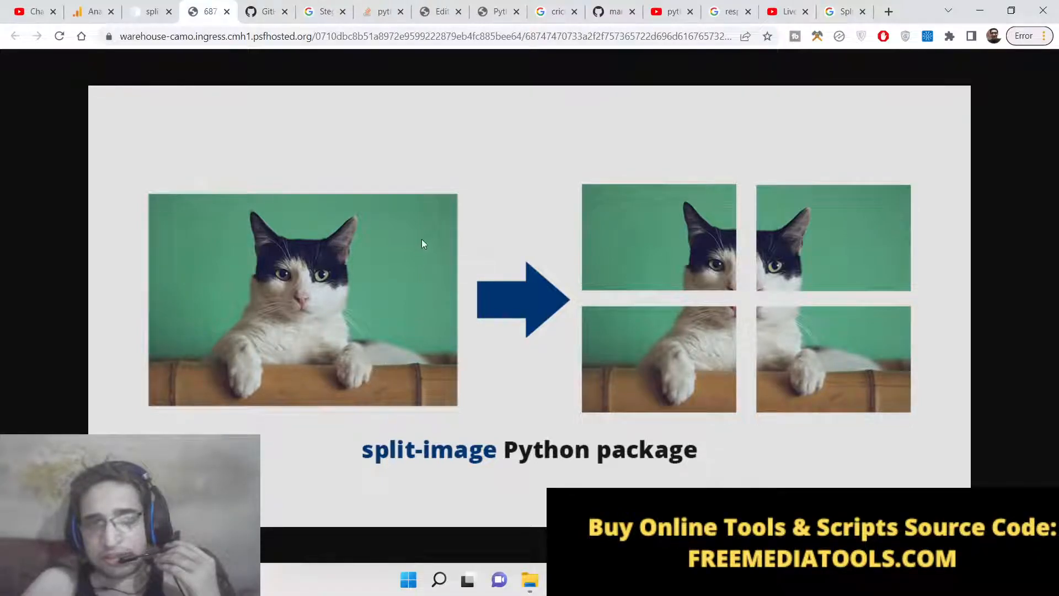
mouse_move(677, 241)
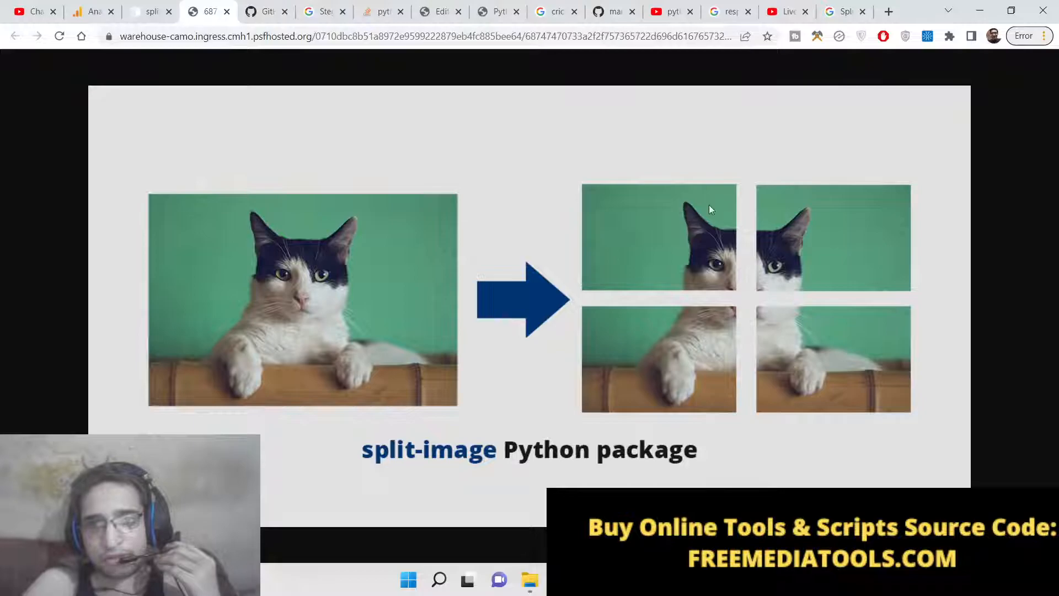
mouse_move(662, 219)
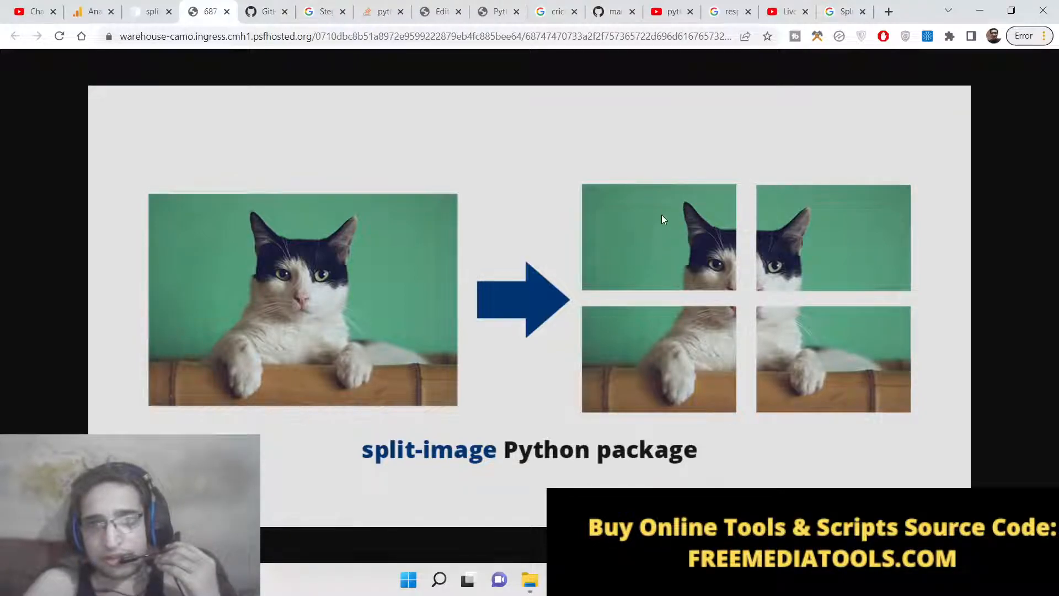
mouse_move(650, 218)
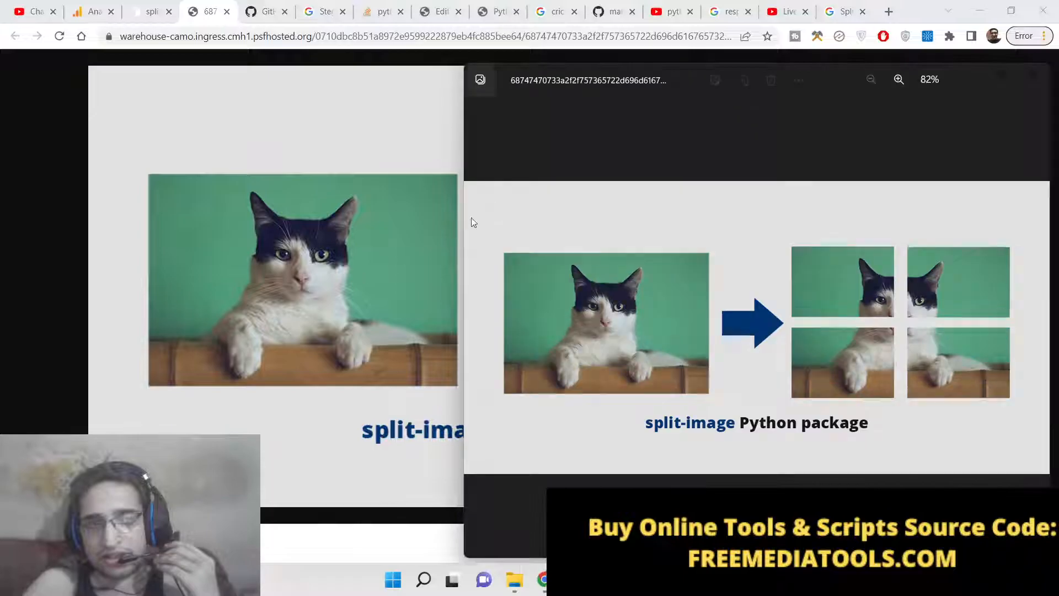
click(899, 79)
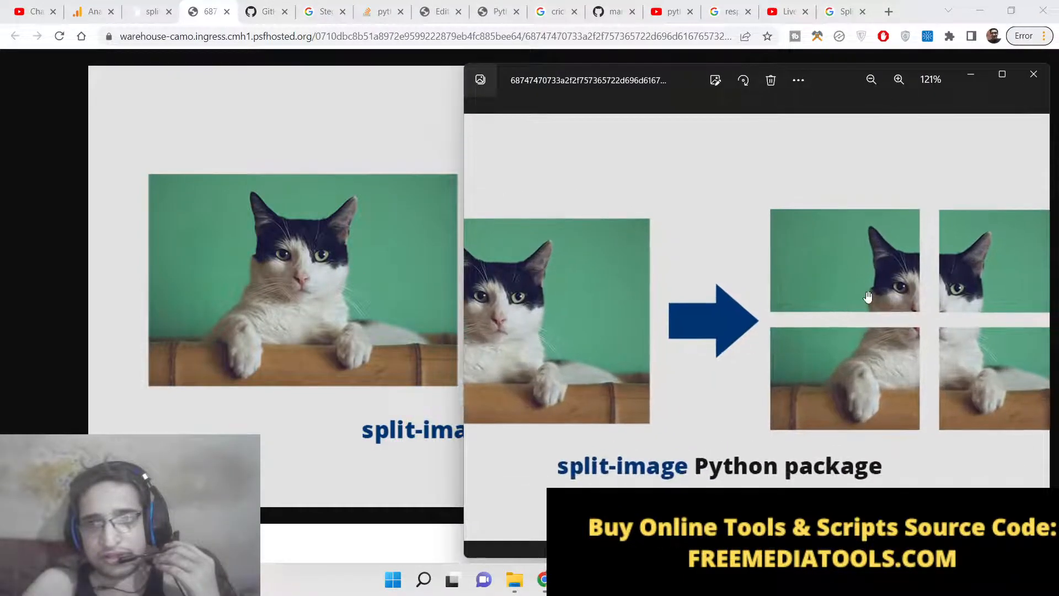
click(1033, 73)
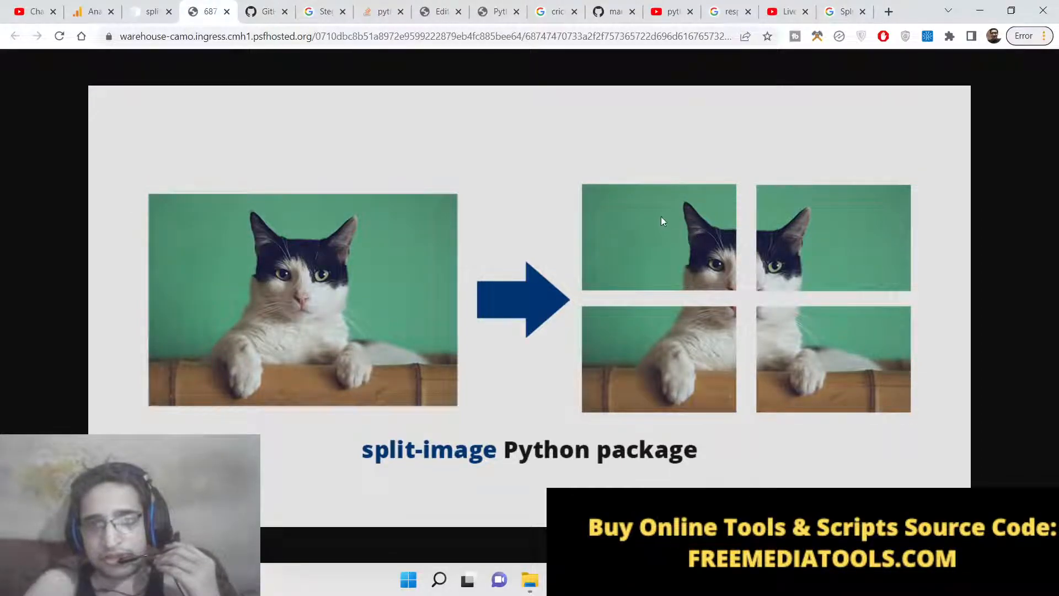
mouse_move(843, 344)
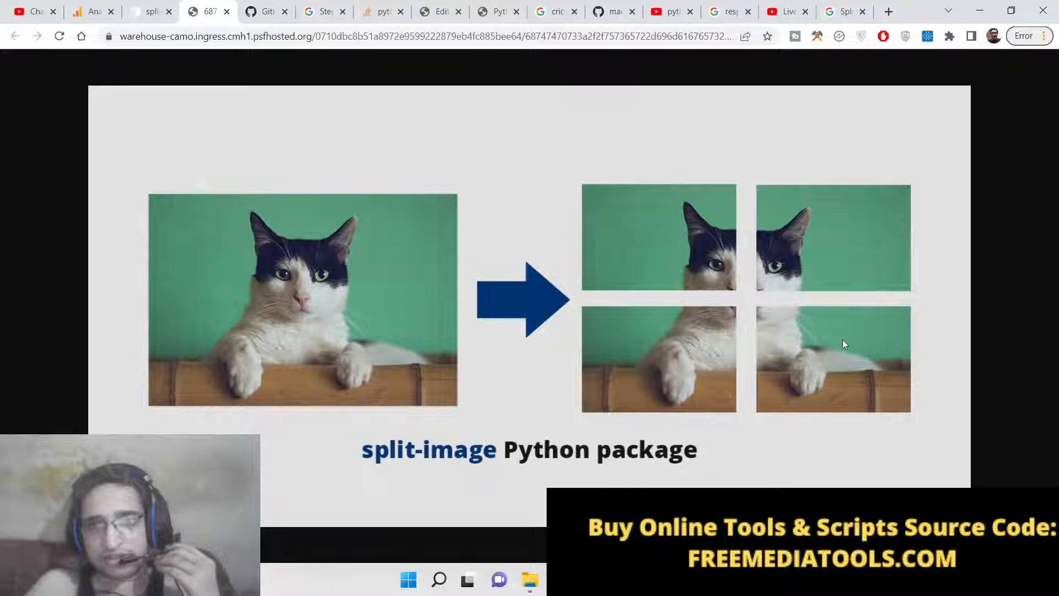
mouse_move(496, 458)
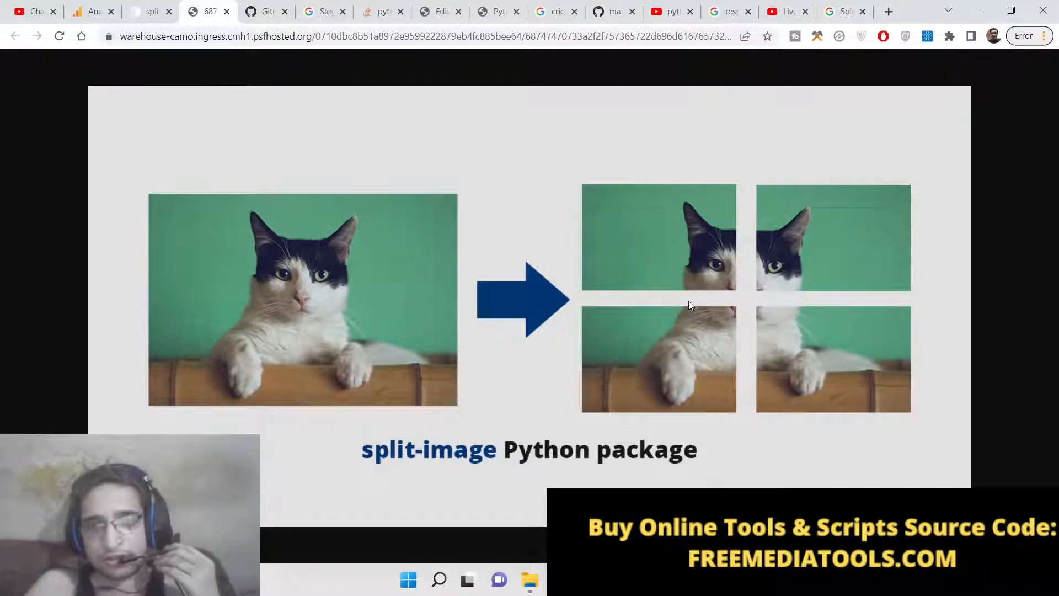
mouse_move(405, 289)
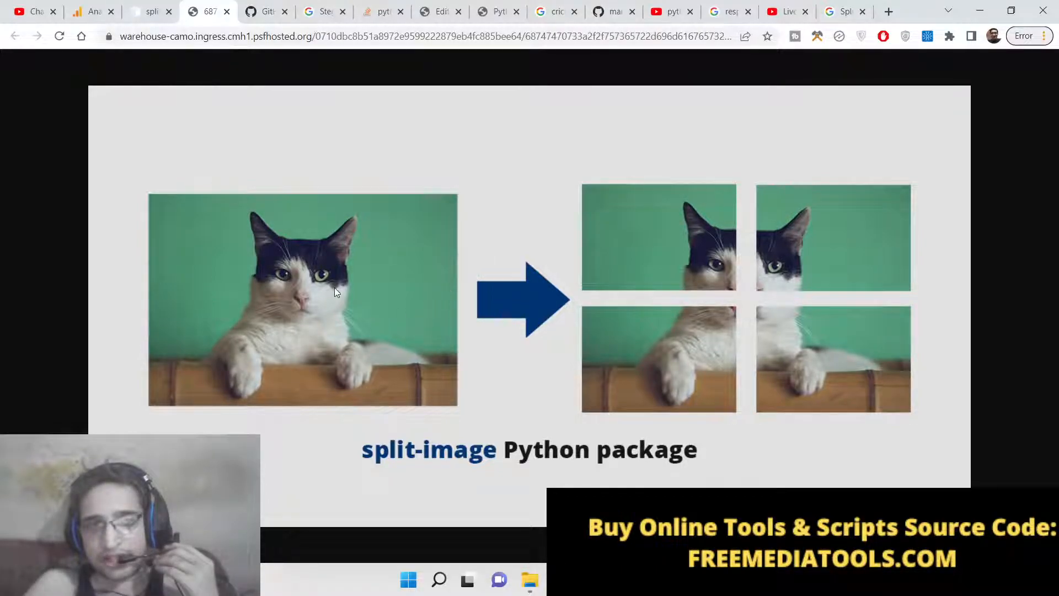
mouse_move(500, 460)
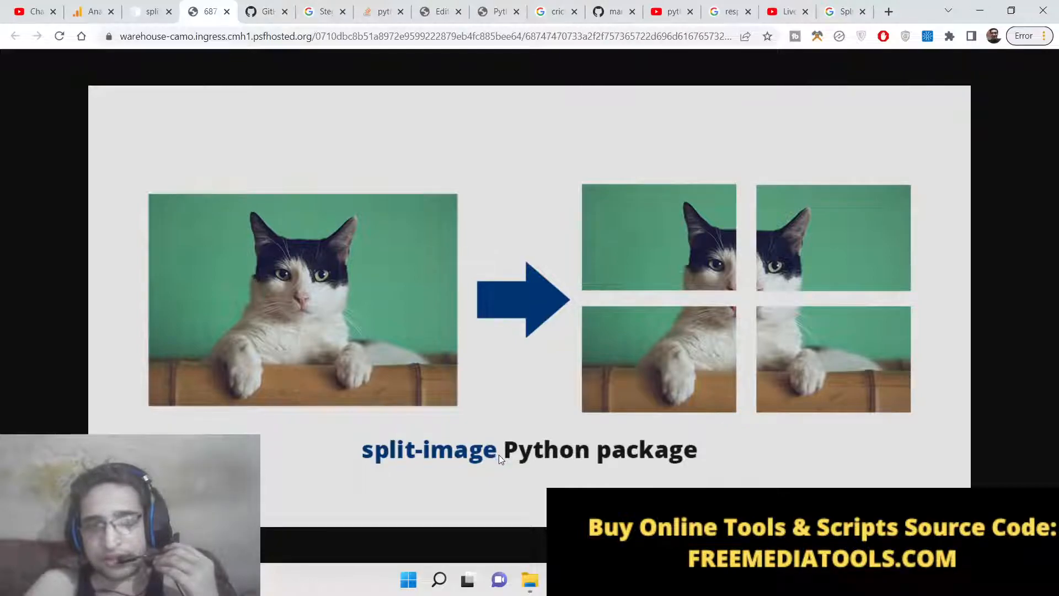
mouse_move(389, 244)
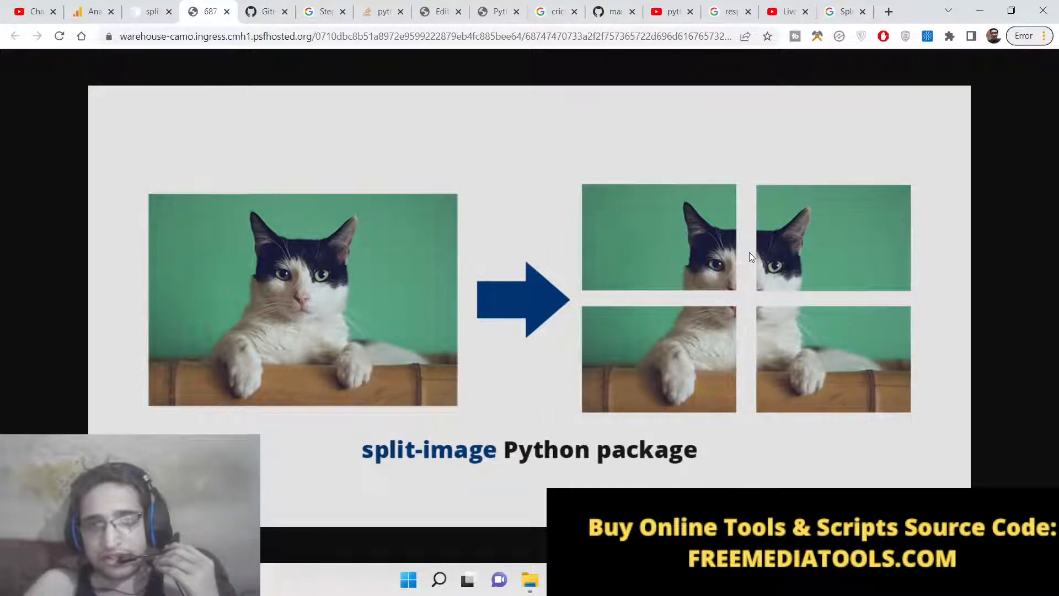
mouse_move(921, 313)
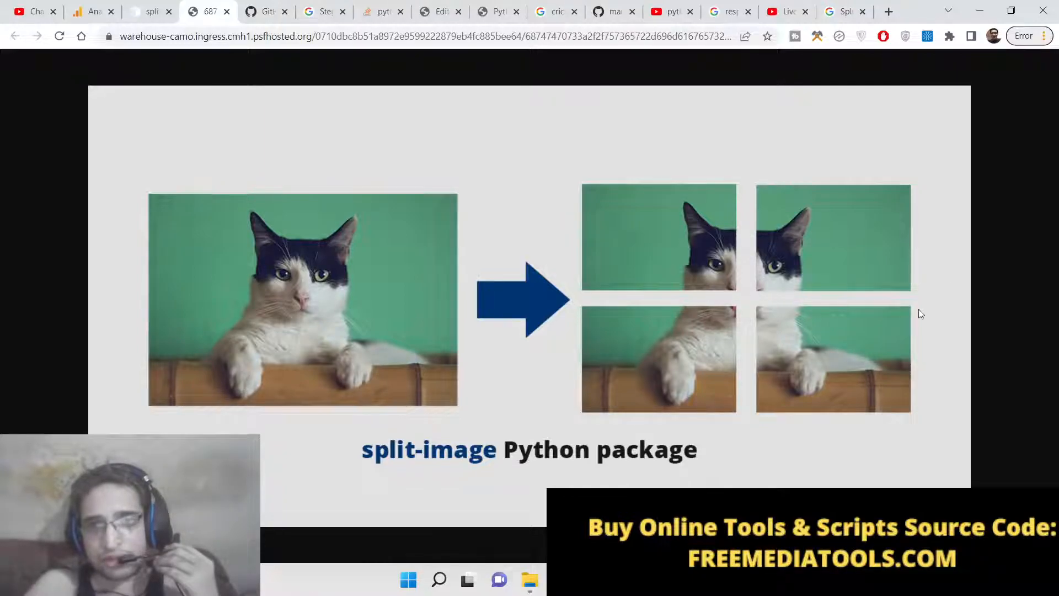
mouse_move(728, 274)
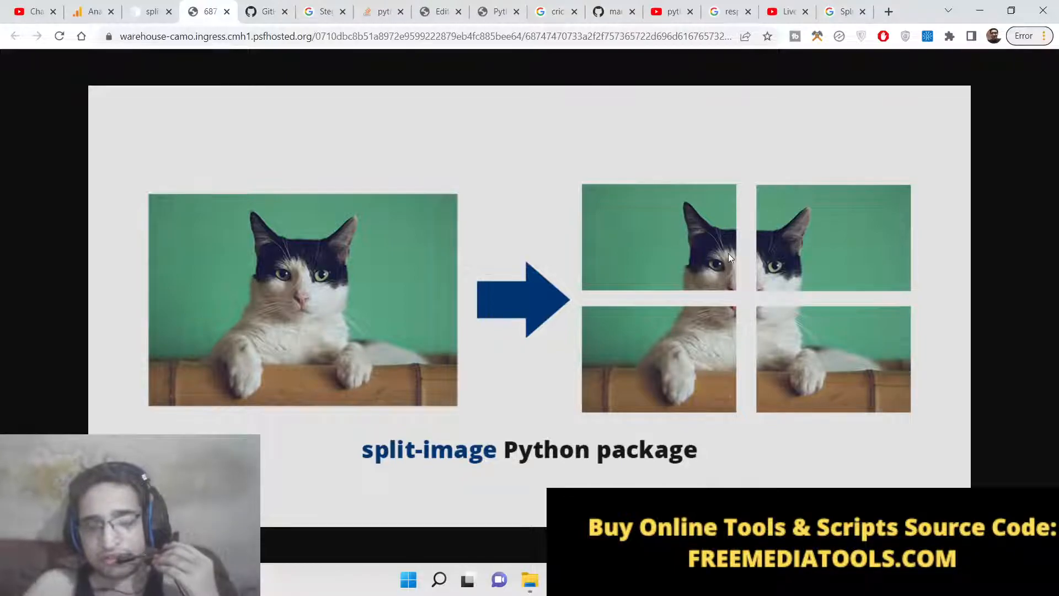
mouse_move(532, 262)
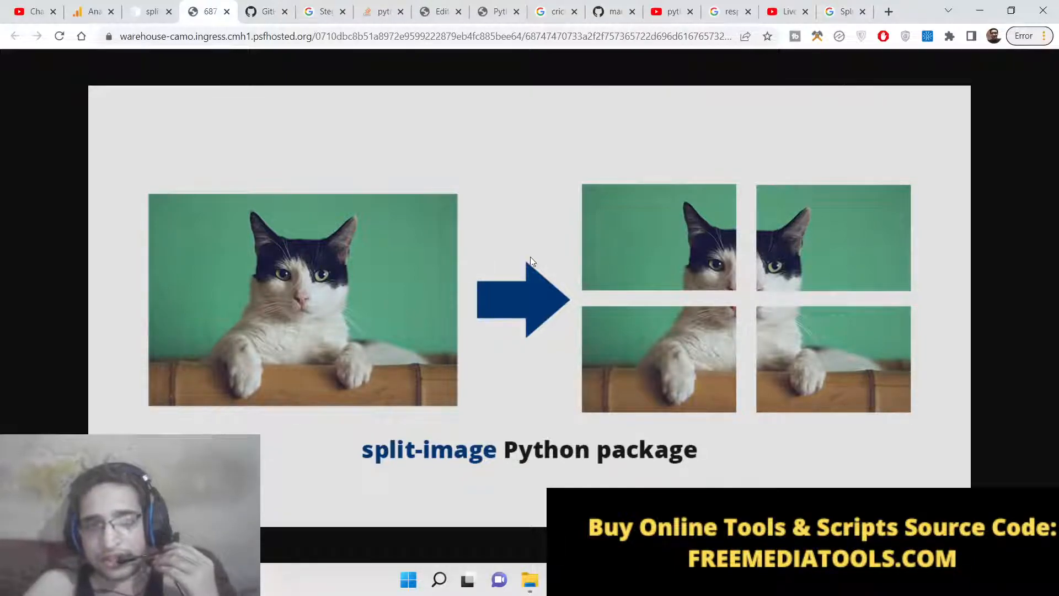
mouse_move(302, 208)
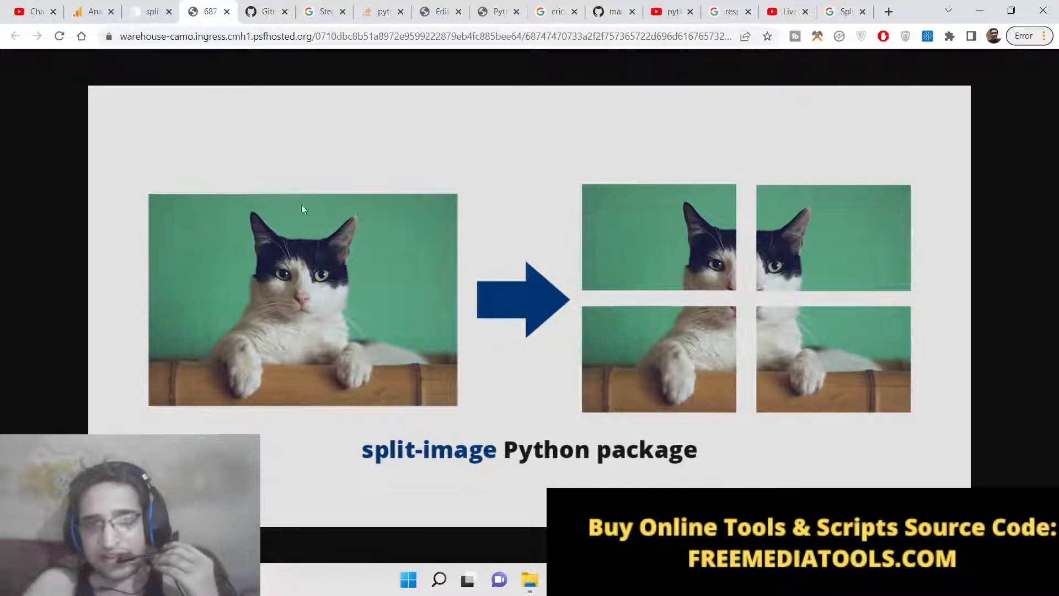
mouse_move(343, 275)
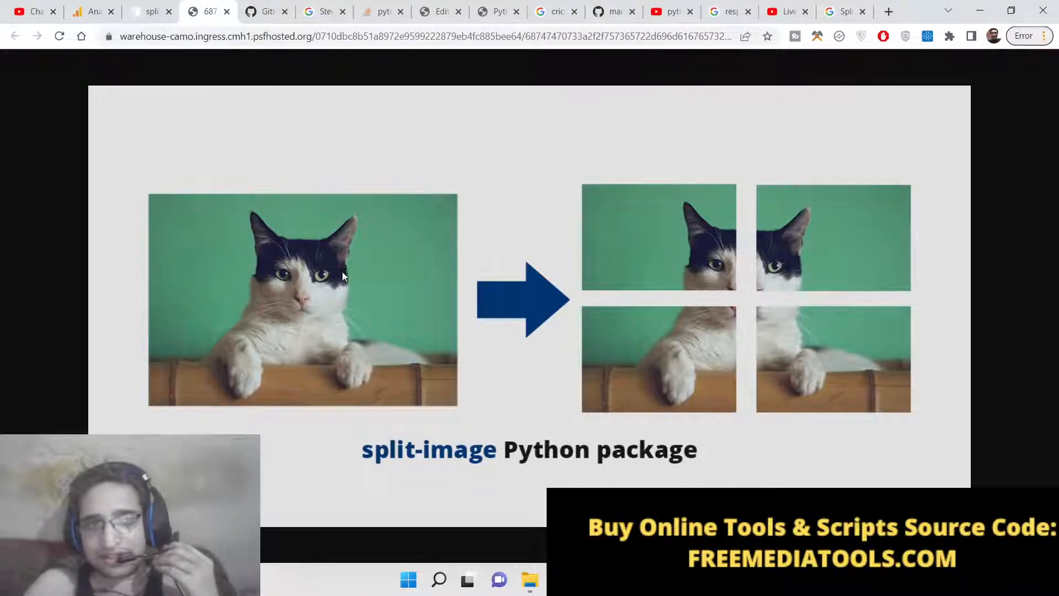
mouse_move(444, 259)
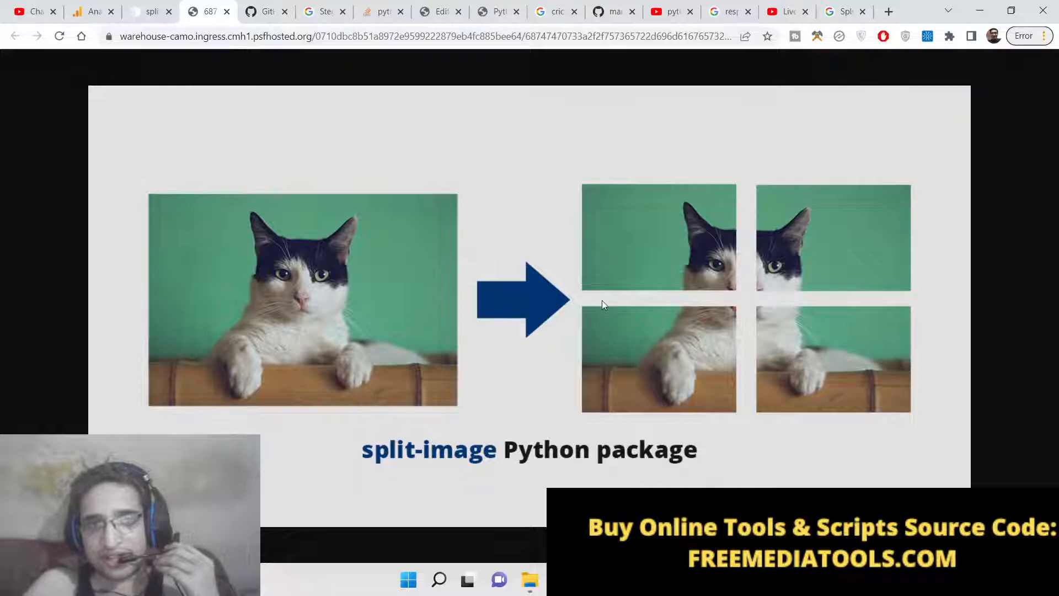
Load procodestore.com in a new tab and scroll down its home page.
click(887, 11)
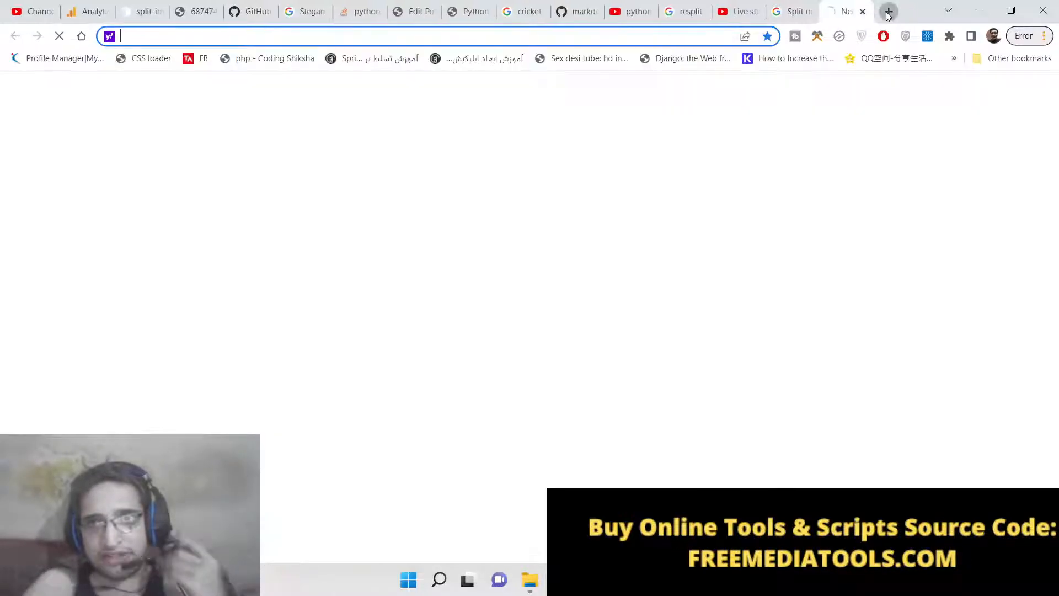
text(procodestore.com)
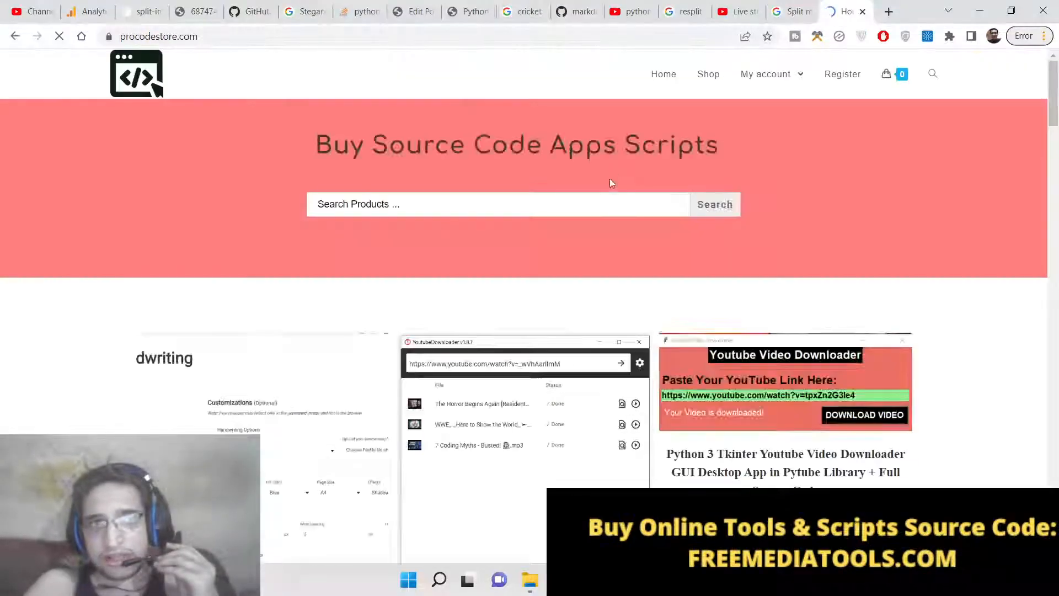
scroll(down, 3)
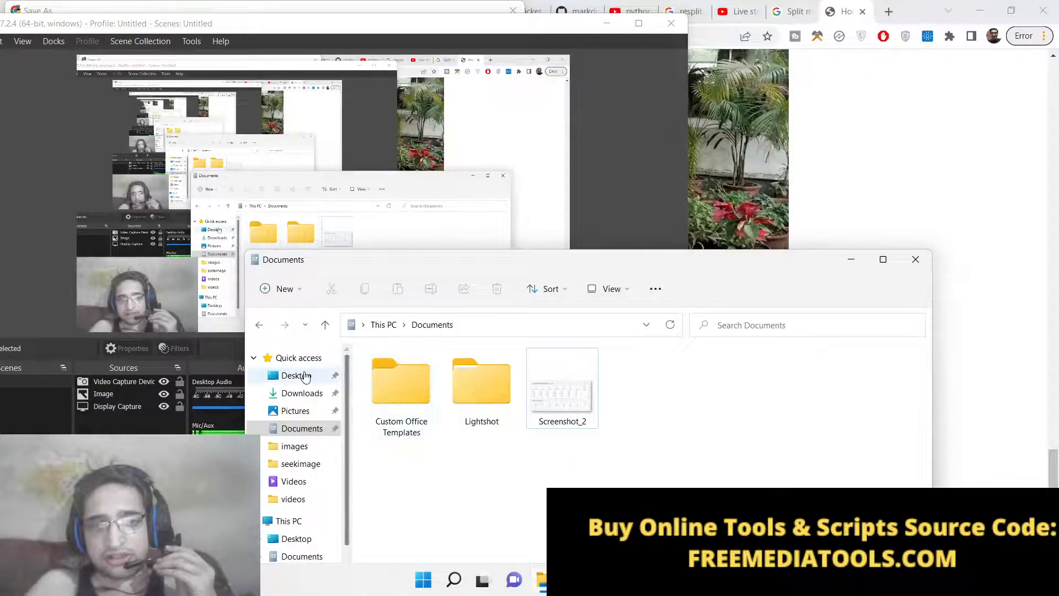
Create the splitimage folder under Desktop projects with mkdir and open it in Save As.
click(296, 538)
text(splitimag)
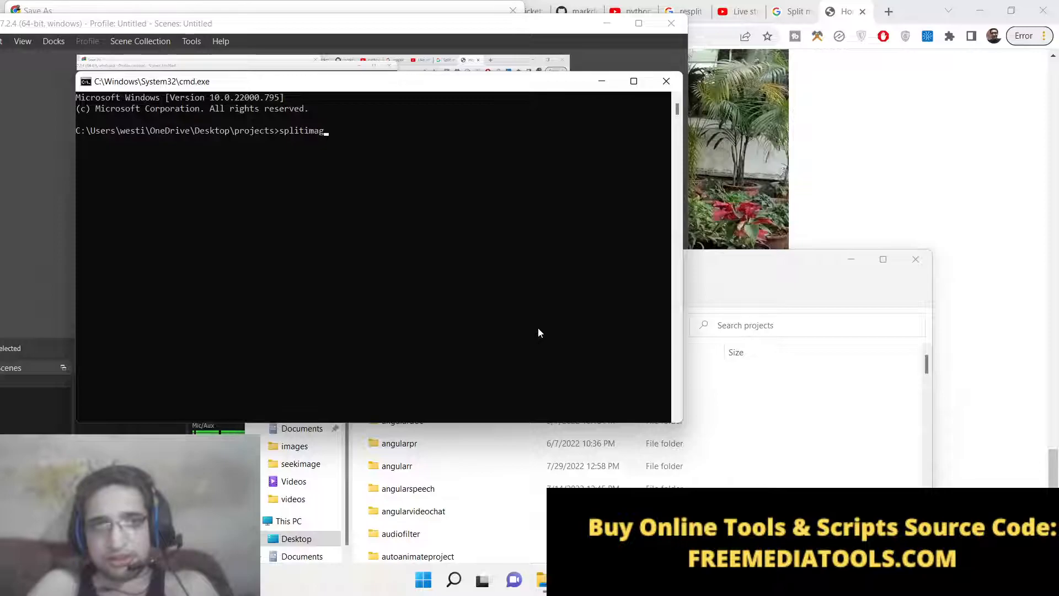
text(mkdir sp)
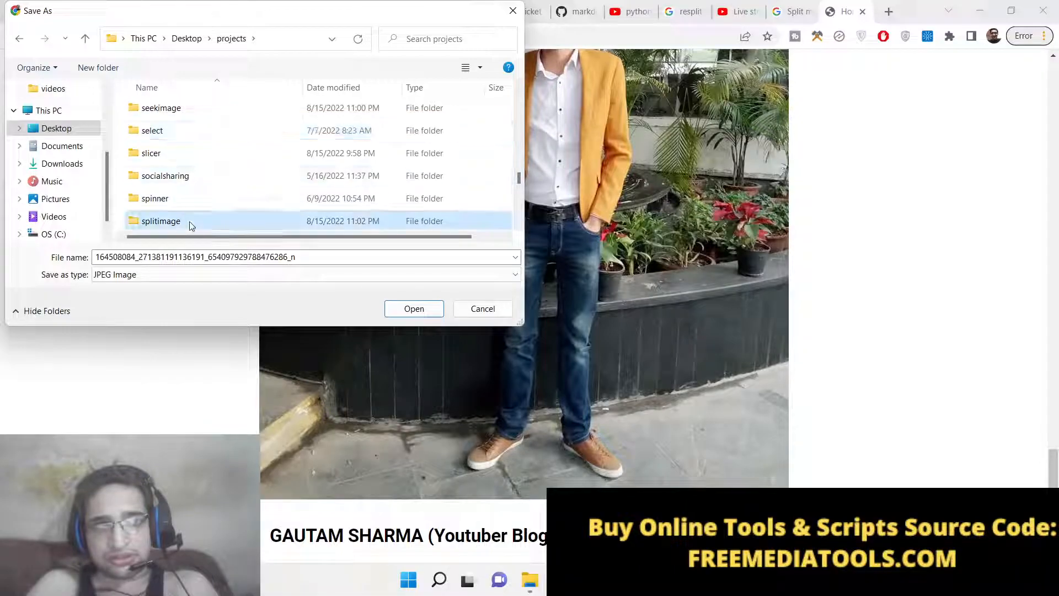
double_click(160, 220)
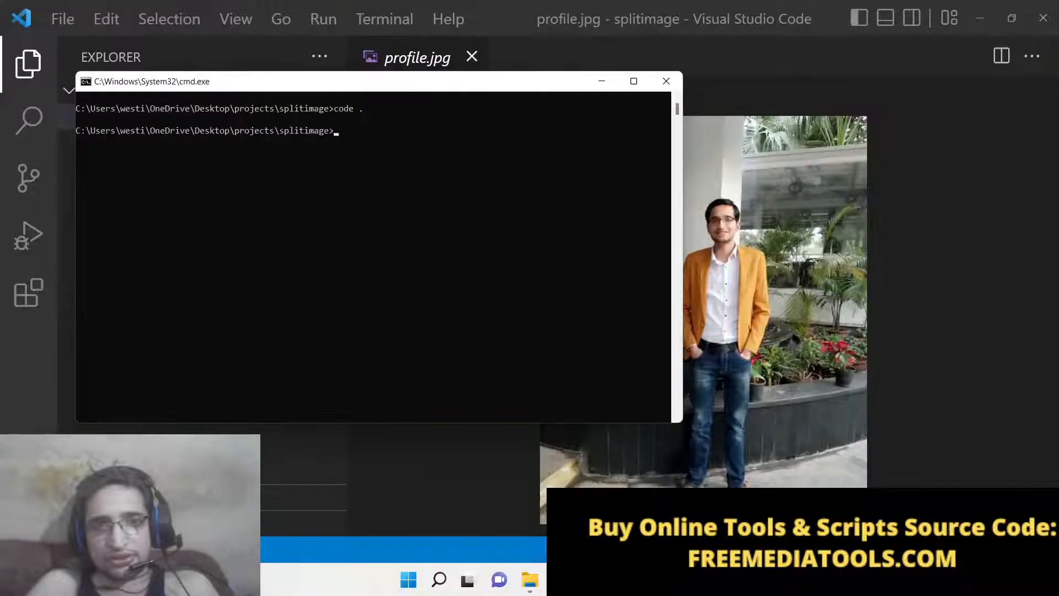
Type 'pip install' at the command prompt in the splitimage folder.
text(pip install)
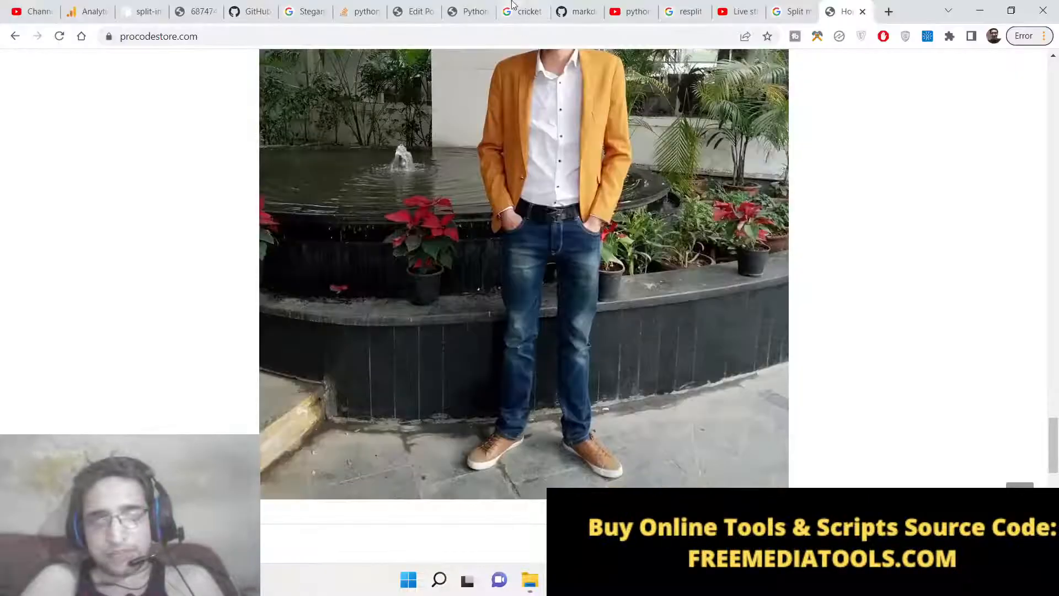
Browse the tutorial, cricket search and YouTube Studio tabs, opening the stream's edit settings.
click(193, 12)
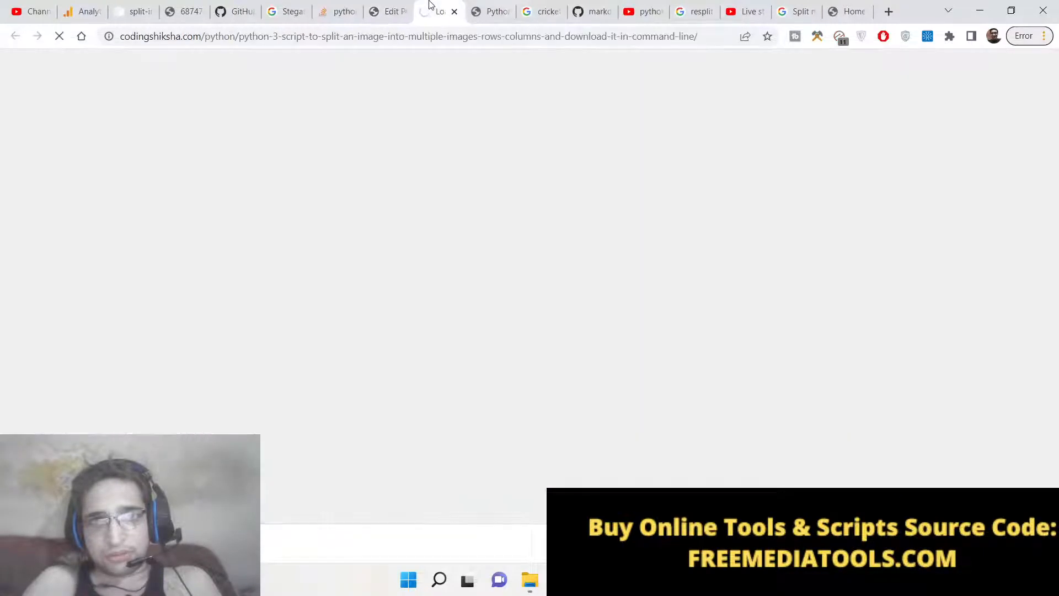
click(540, 12)
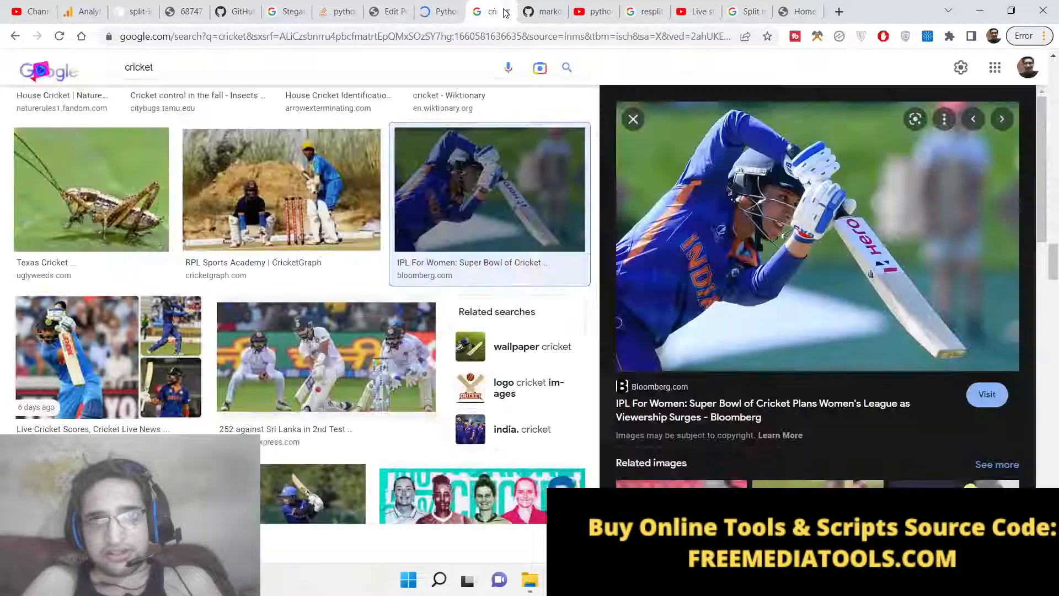
click(587, 11)
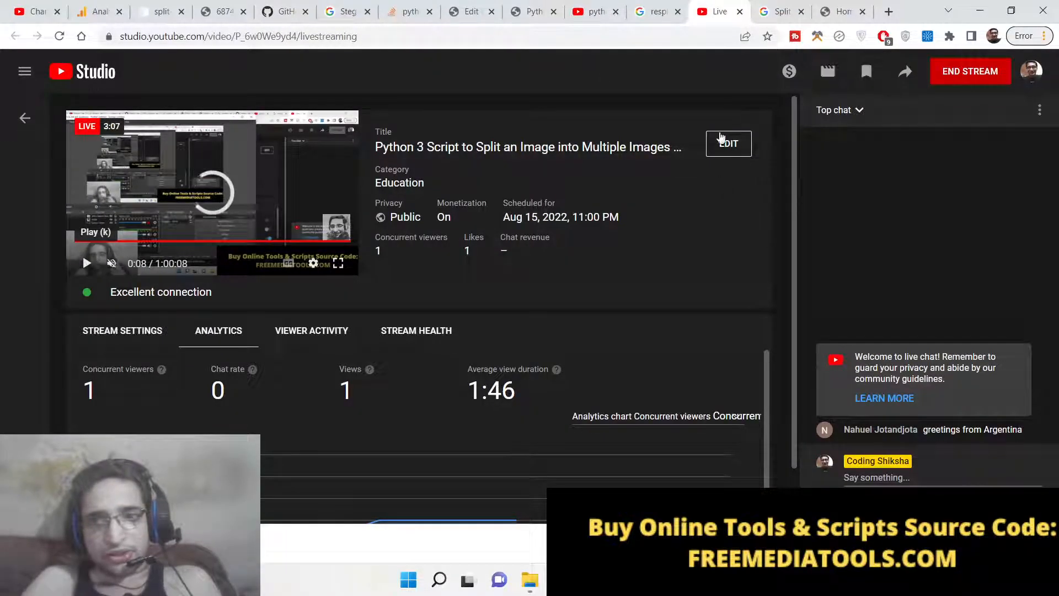
click(728, 143)
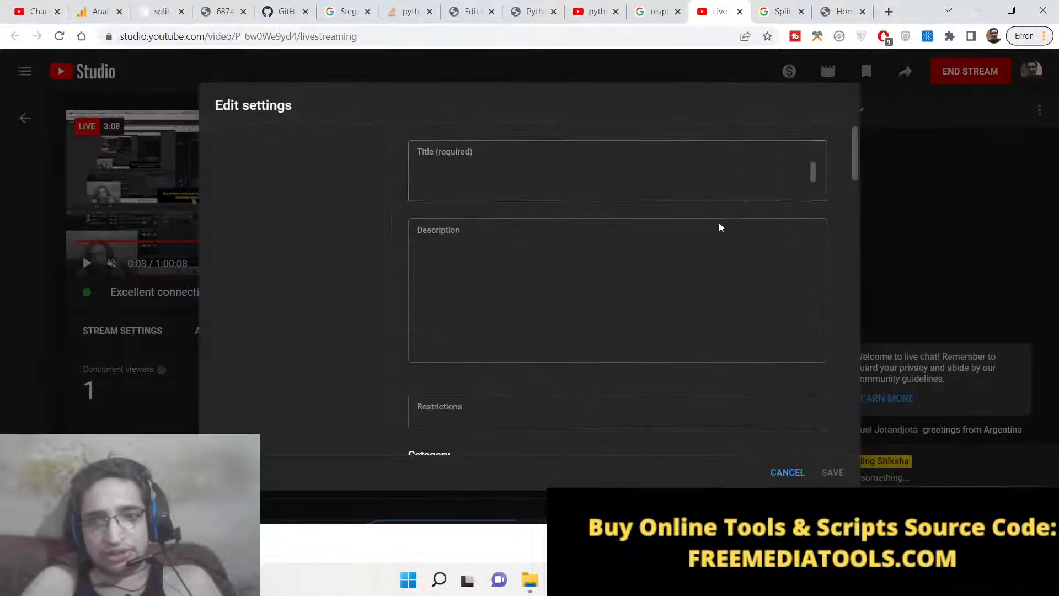
click(787, 472)
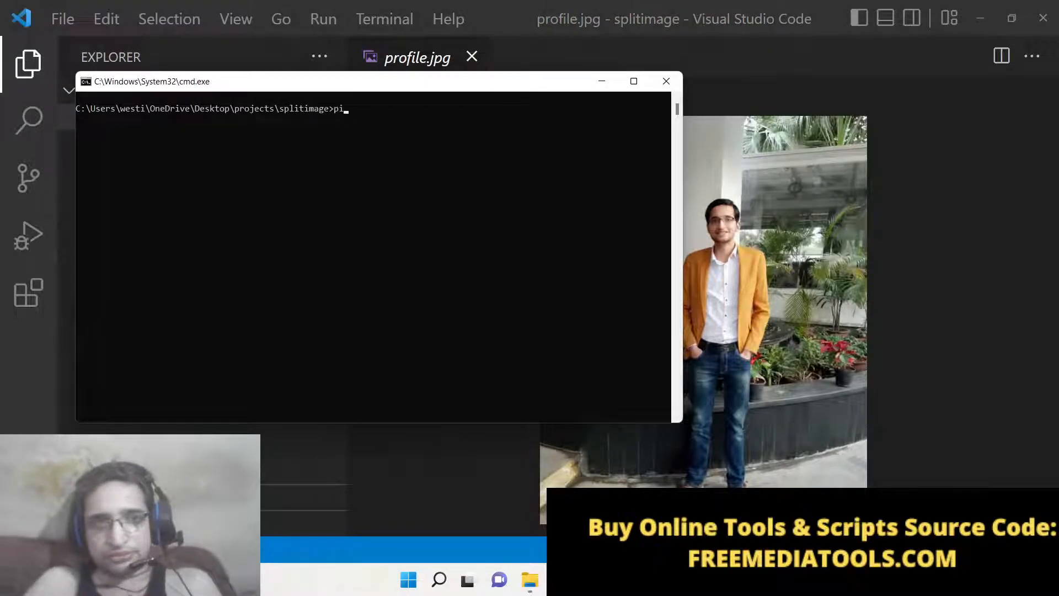
Run 'split-image profile.jpg 2 2' to cut the photo into four tiles.
text(split-i)
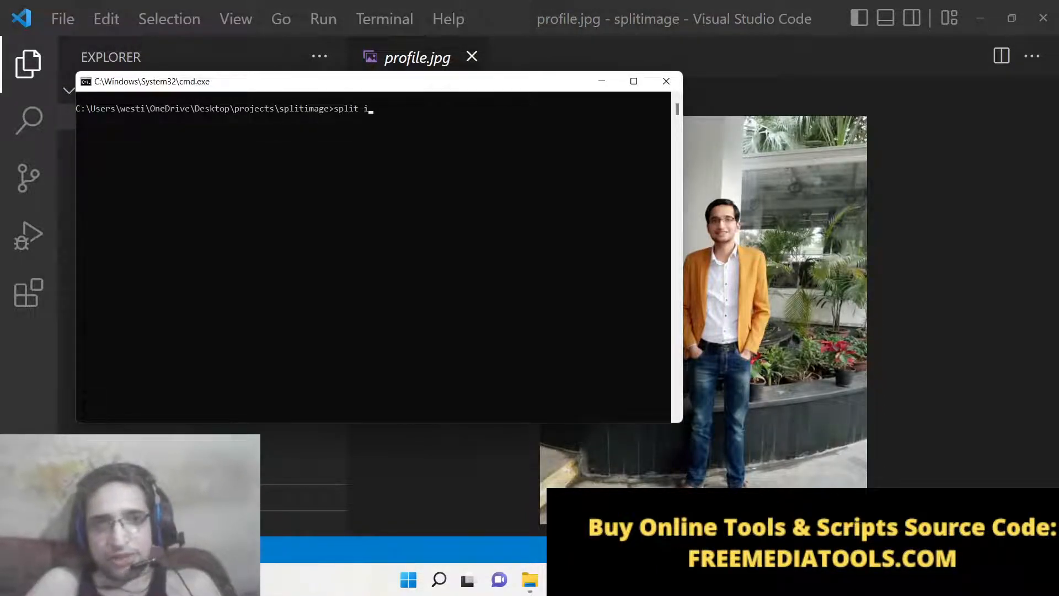
text(mage)
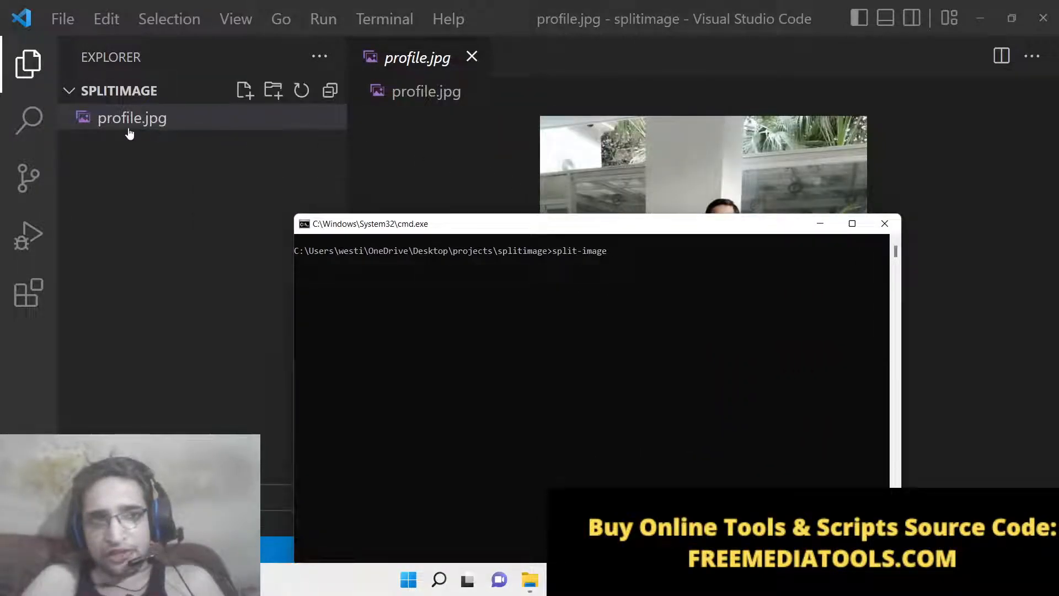
text(profile.jpg)
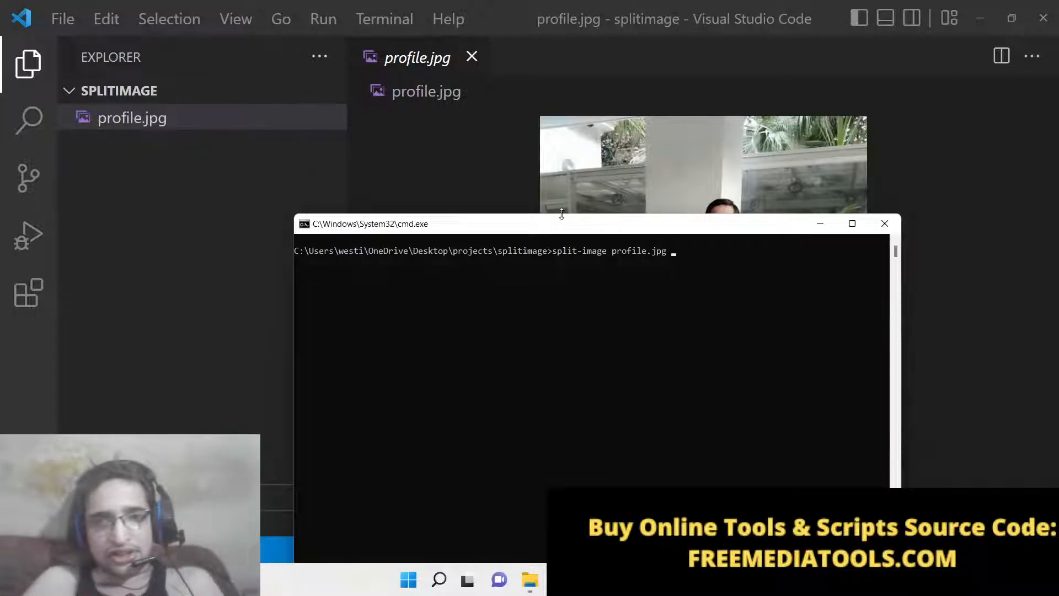
mouse_move(574, 235)
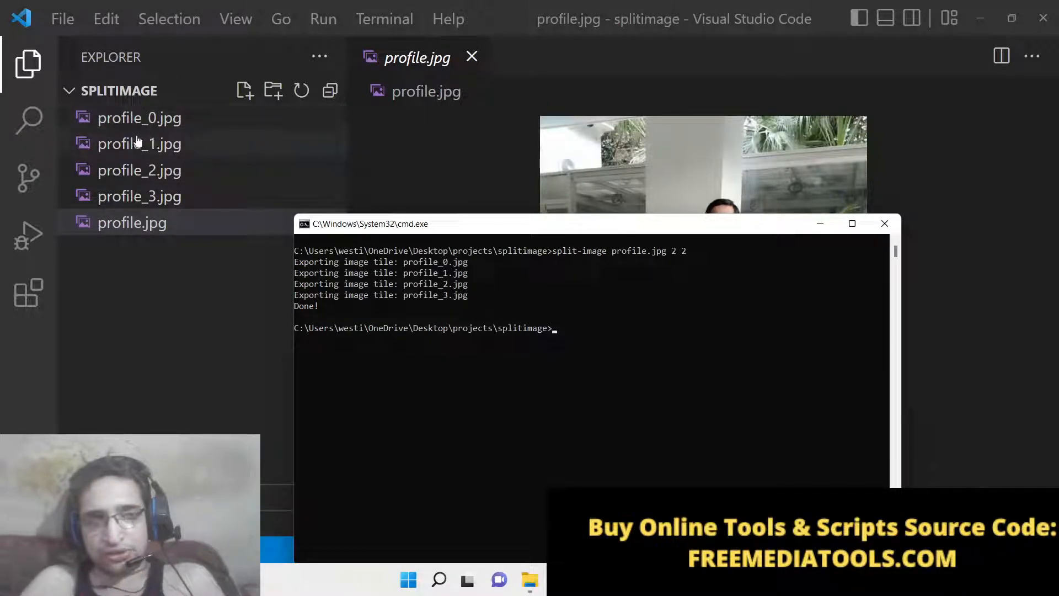
Preview tiles profile_0 to profile_2 and the original profile.jpg, then bring up file actions to delete the tiles.
click(140, 117)
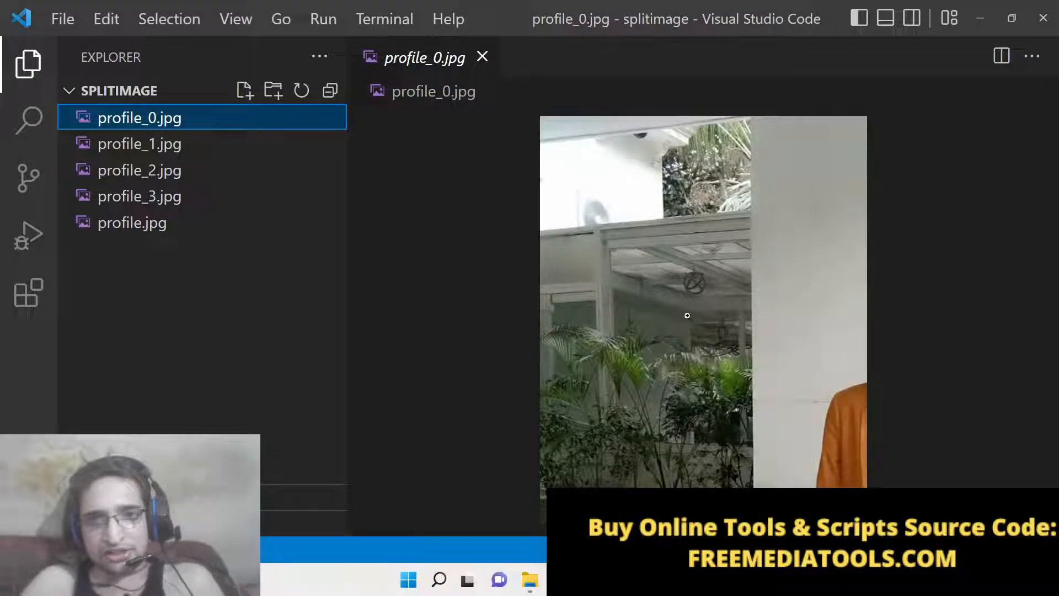
click(140, 143)
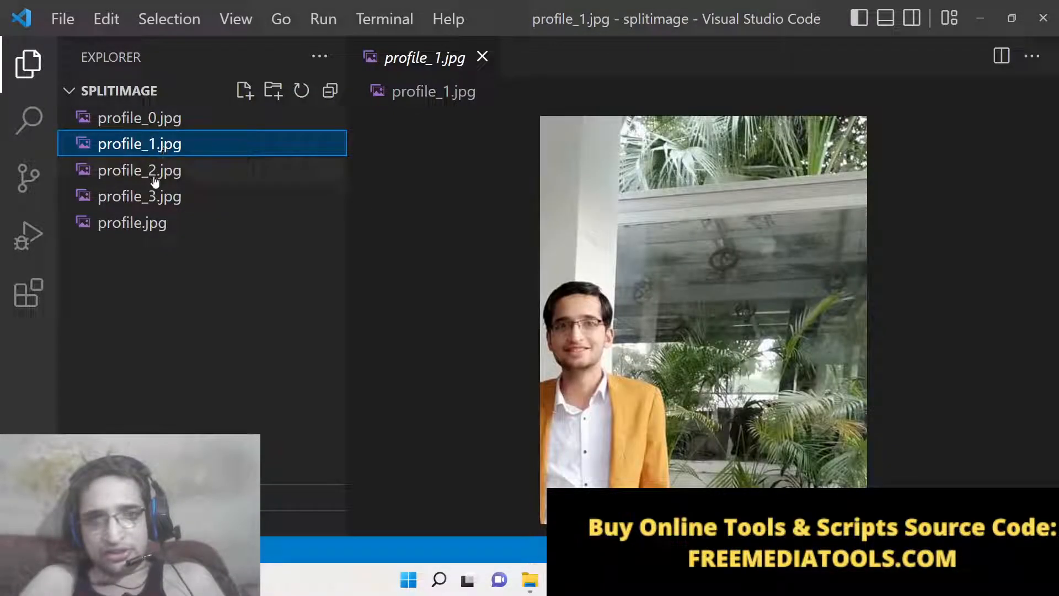
click(139, 196)
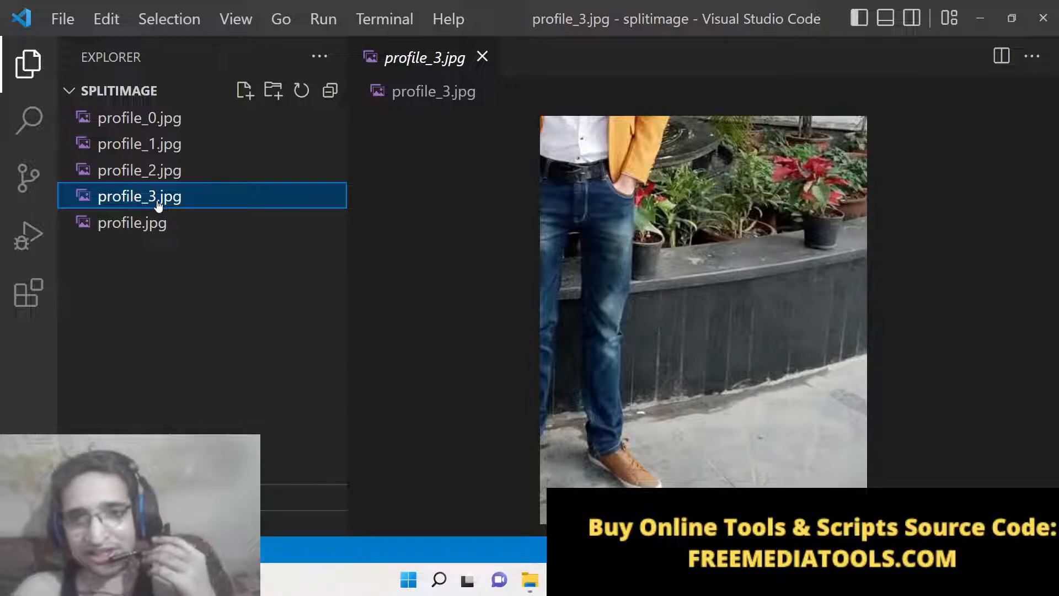
mouse_move(129, 186)
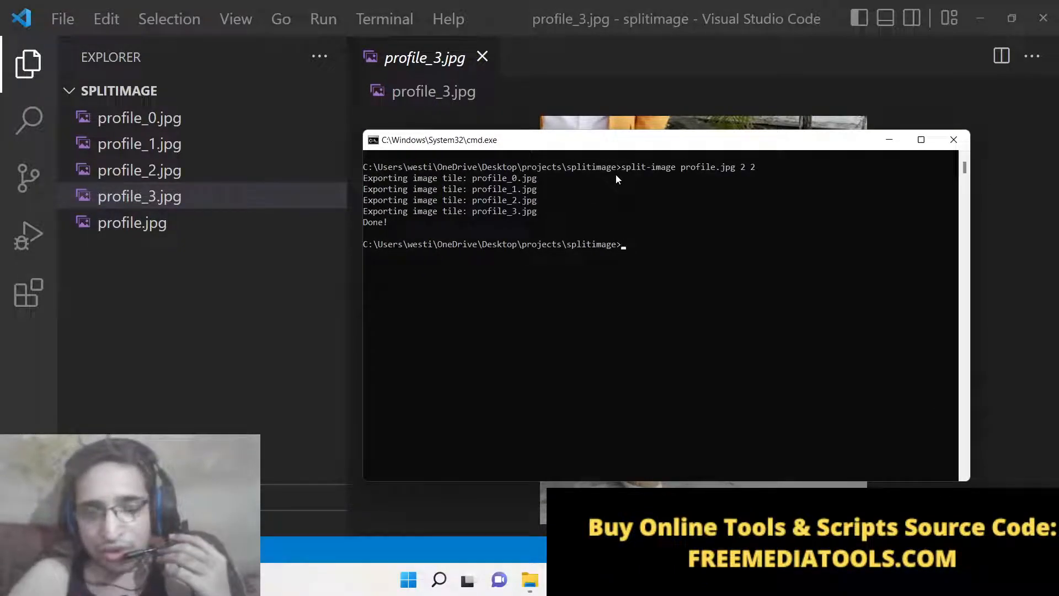
click(139, 144)
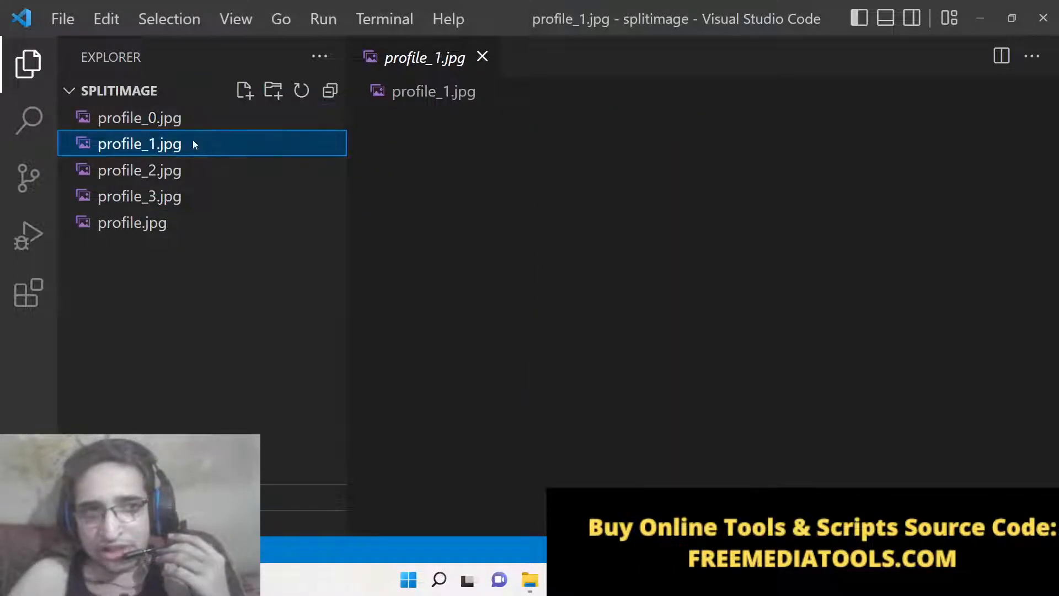
click(133, 223)
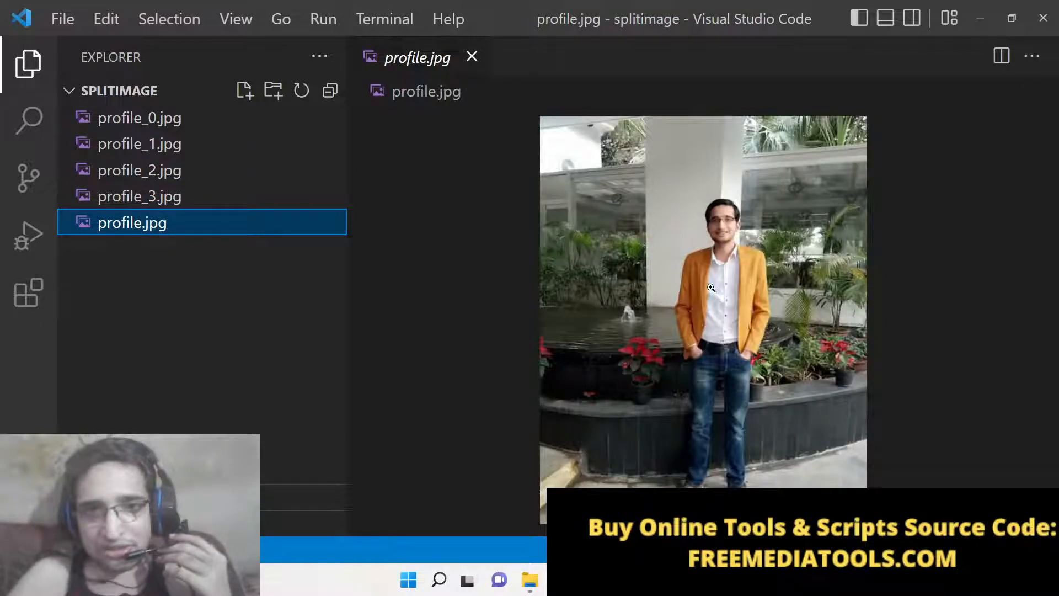
click(139, 118)
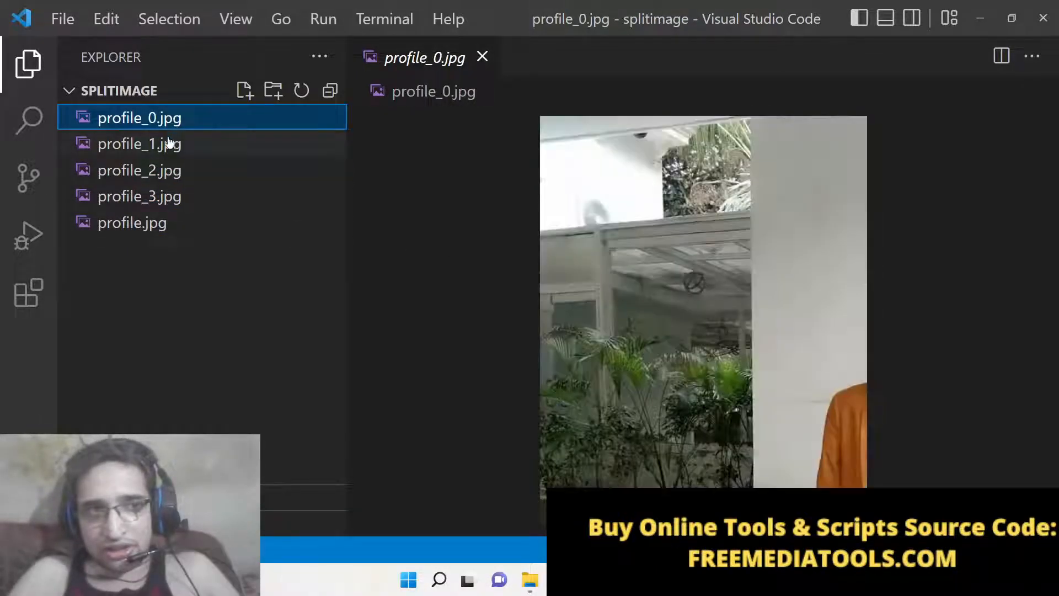
right_click(140, 196)
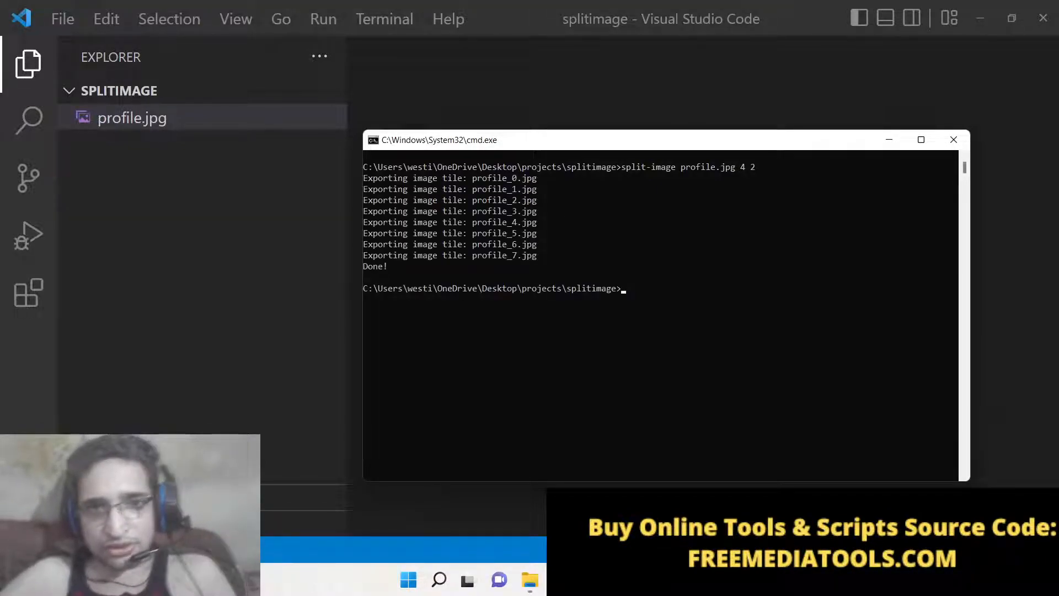
Preview the 4x2 tiles profile_0, profile_2, profile_4, profile_5 and profile_7.
click(133, 118)
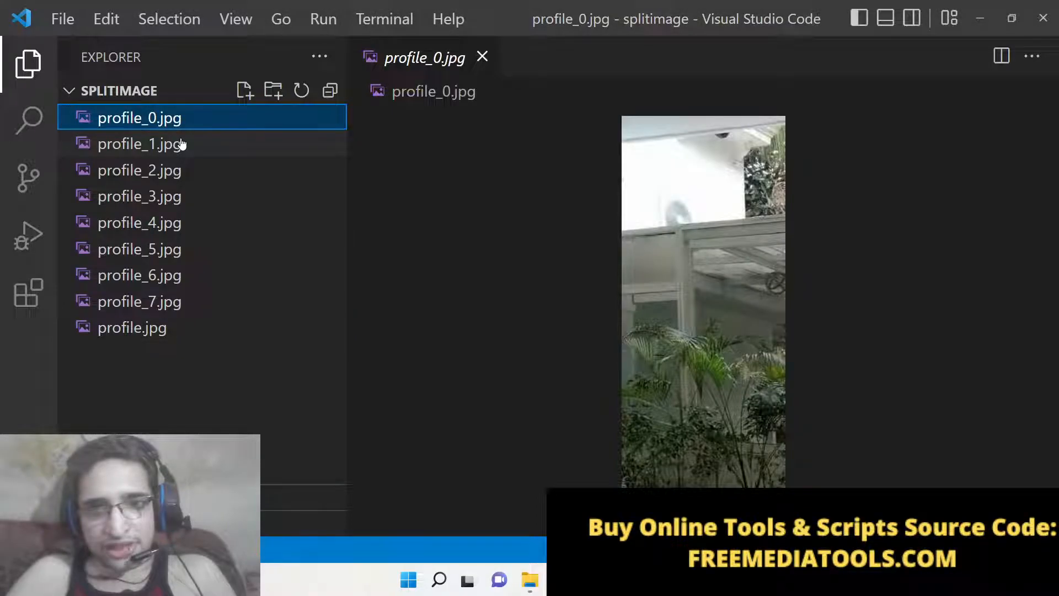
click(140, 169)
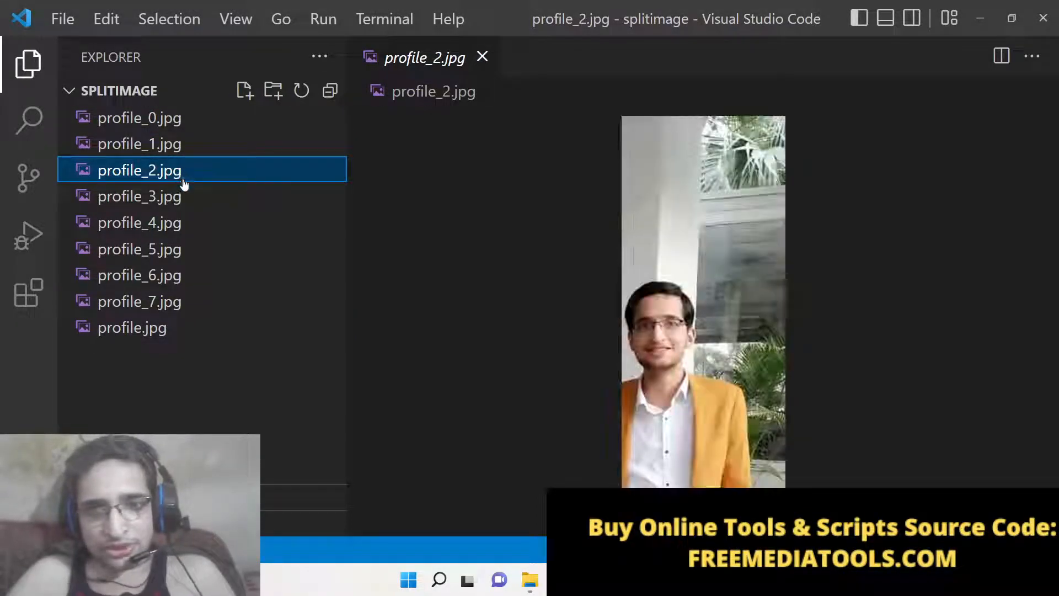
click(139, 222)
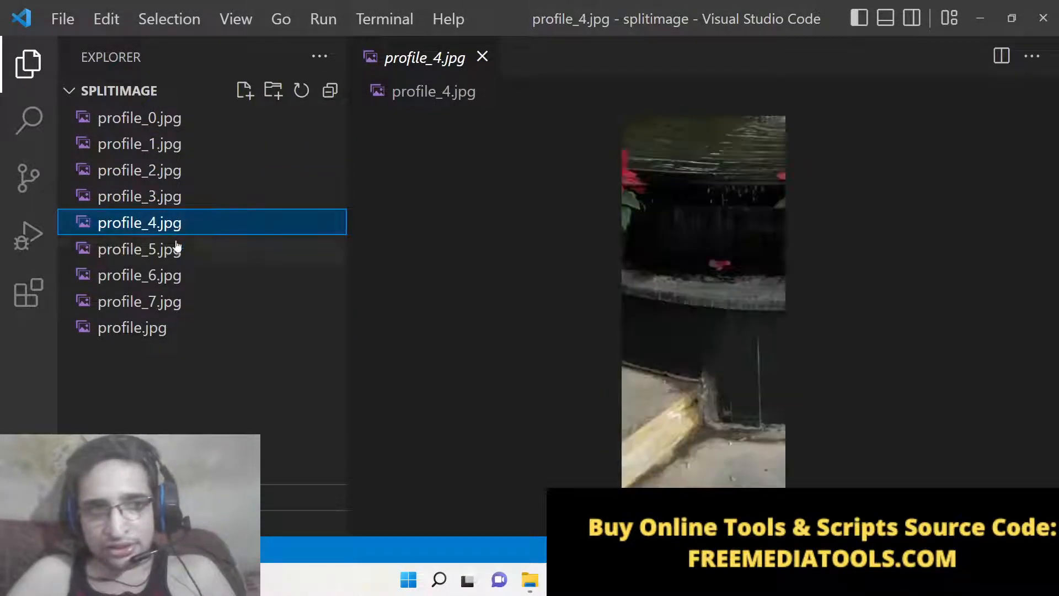
click(141, 249)
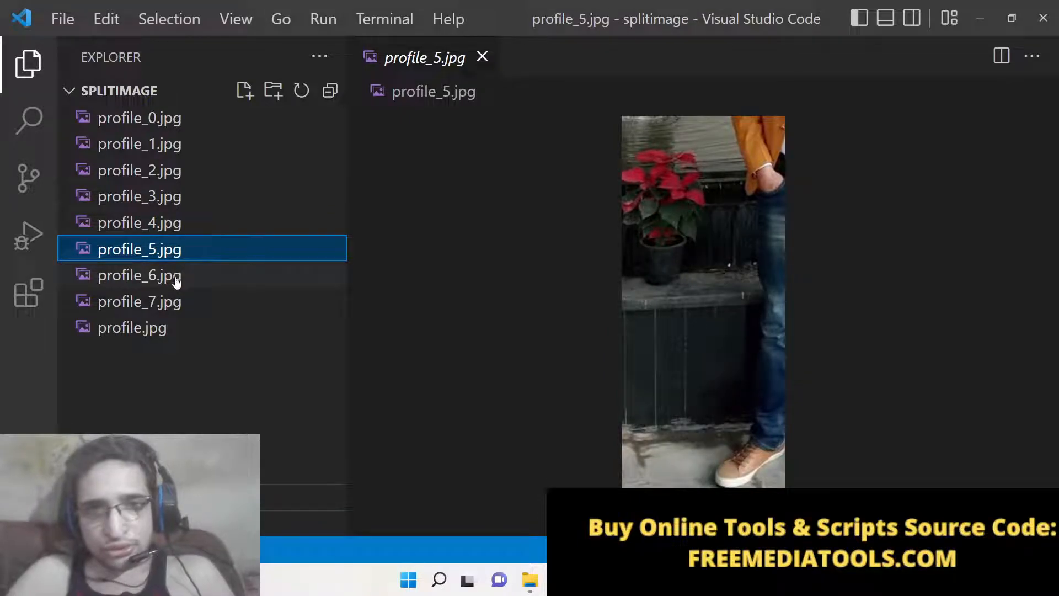
click(141, 301)
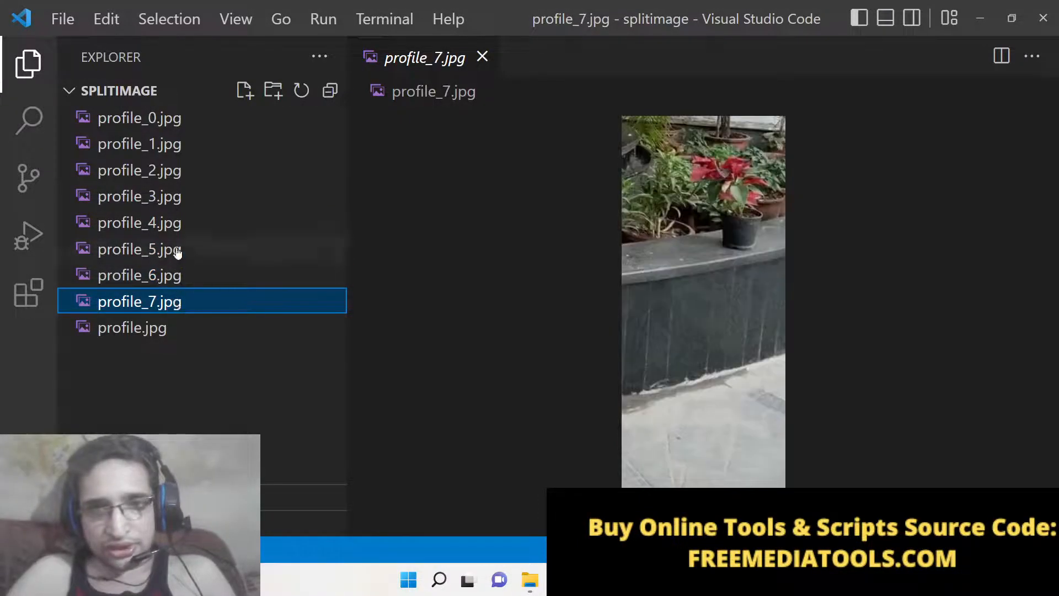
click(141, 118)
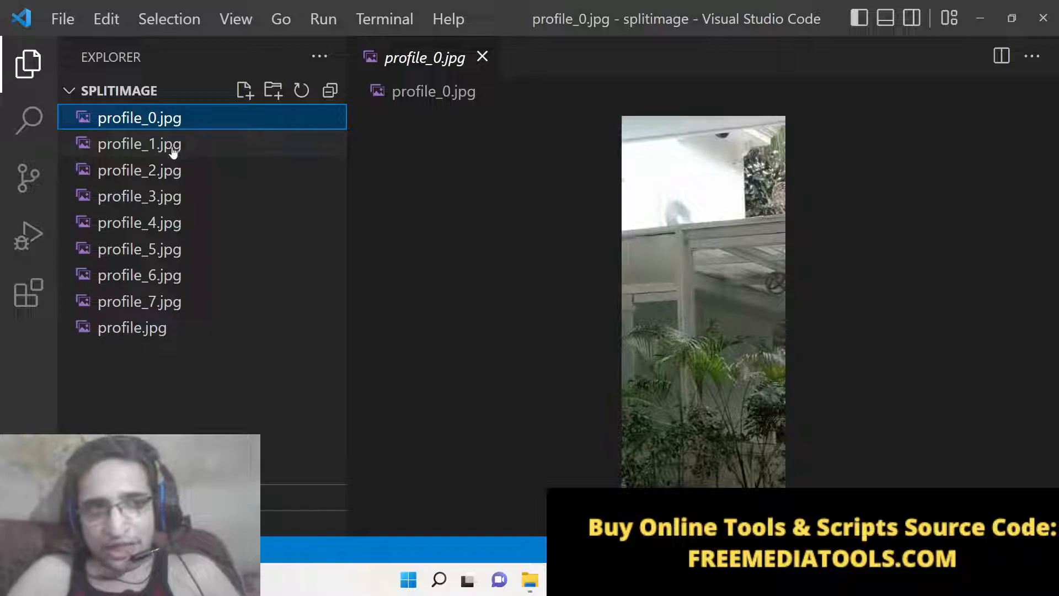
Select the tile files and move all eight to the Recycle Bin.
click(140, 248)
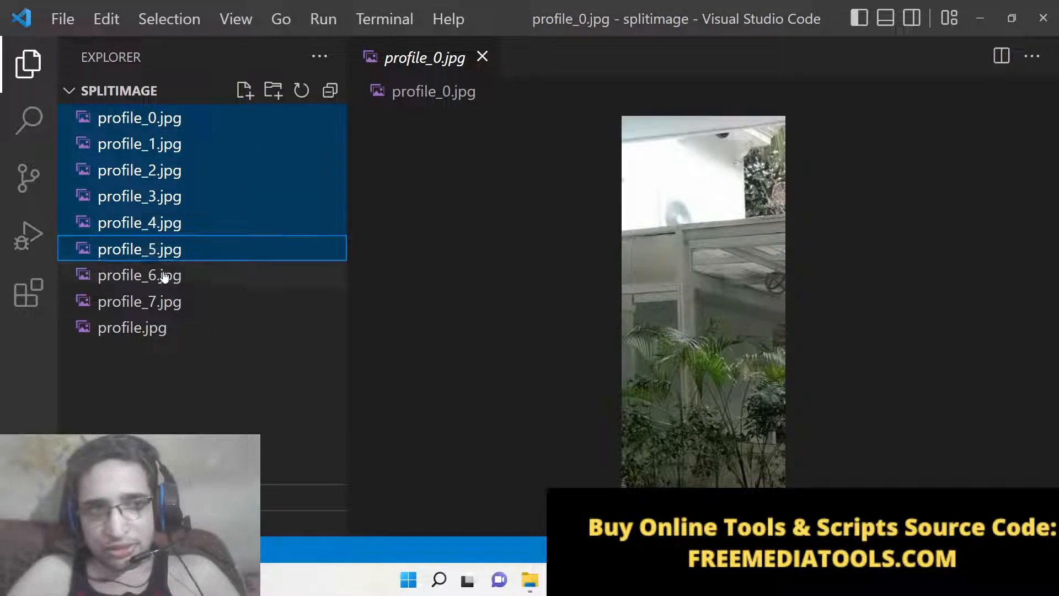
key(Delete)
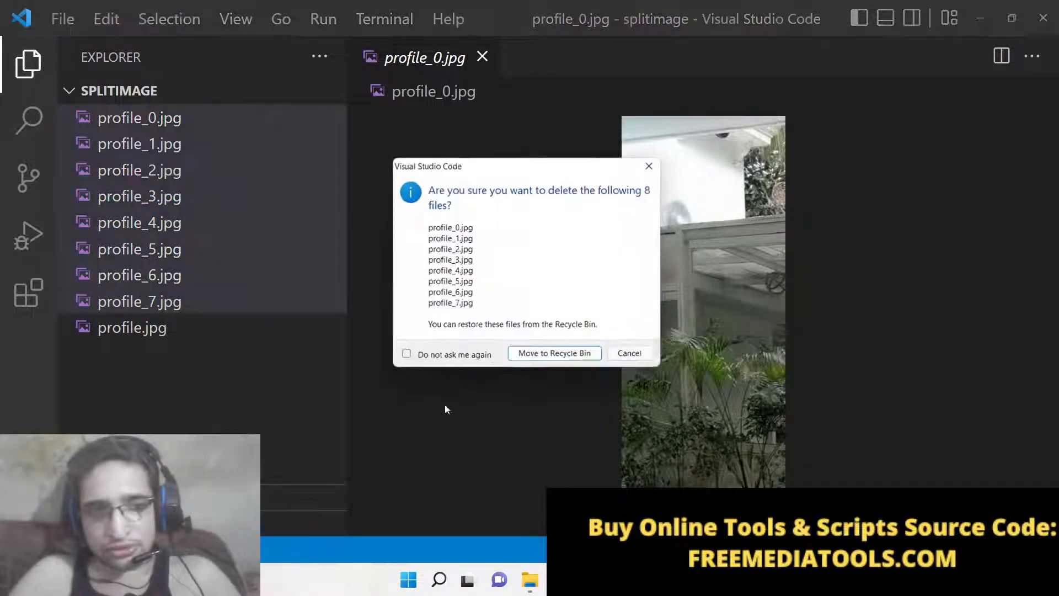
click(553, 352)
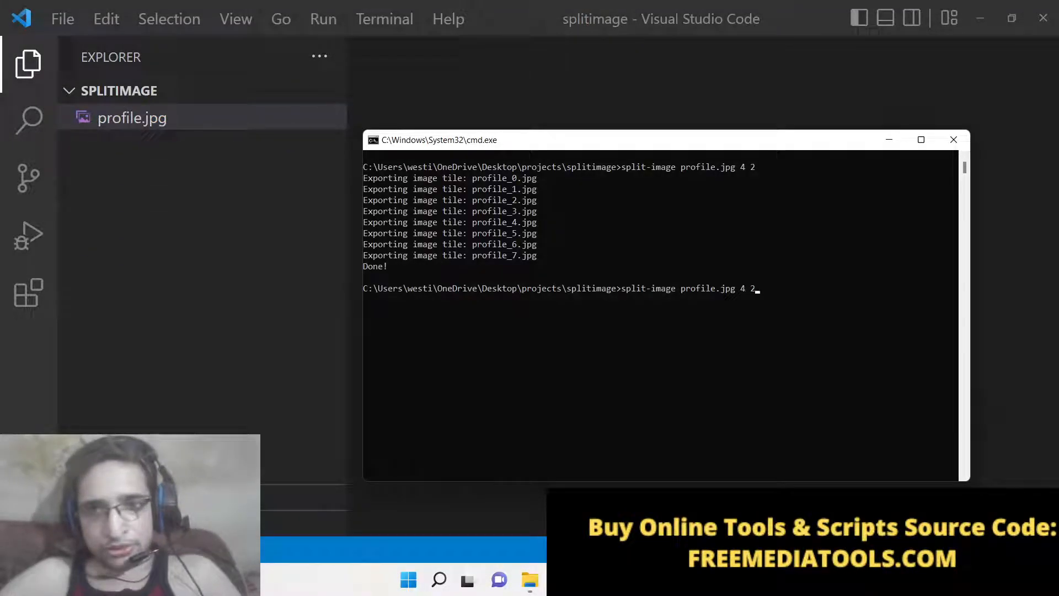
Run the 4x4 split and preview tiles profile_13, profile_7, profile_3, profile_1 and profile_2.
key(Backspace)
text(4)
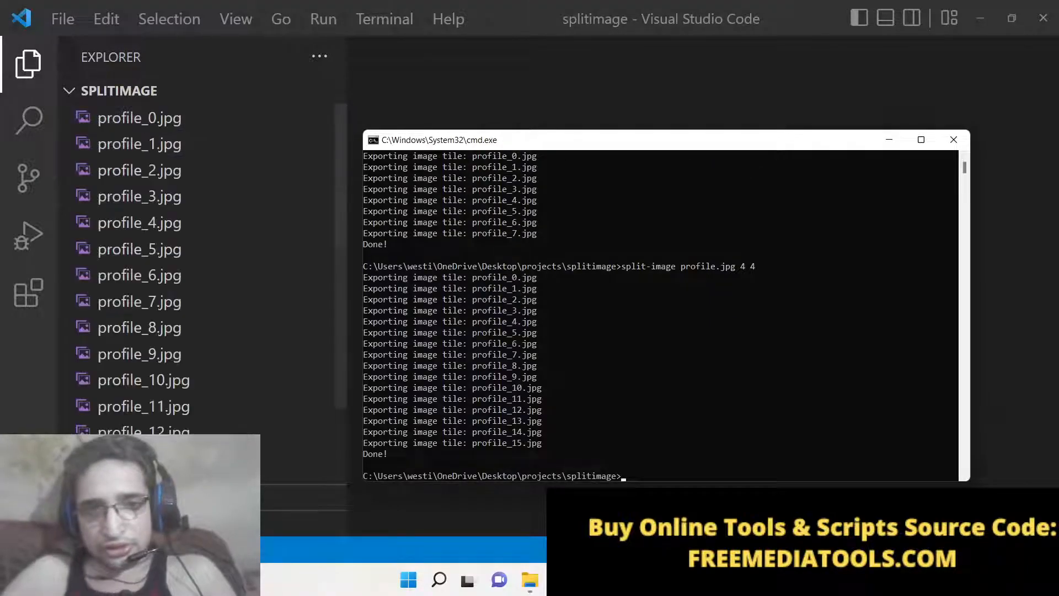
scroll(down, 3)
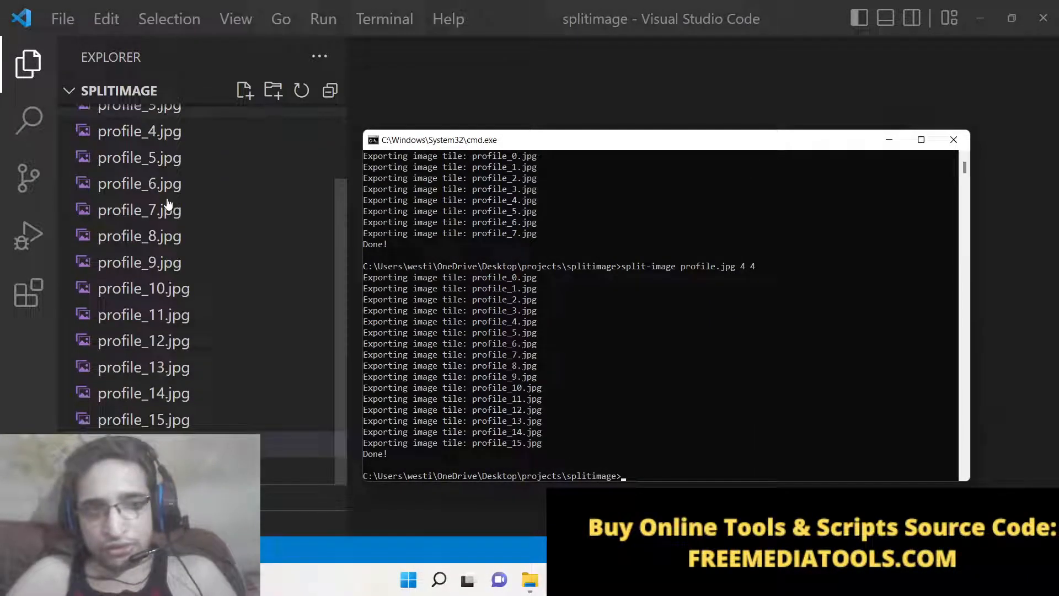
click(143, 366)
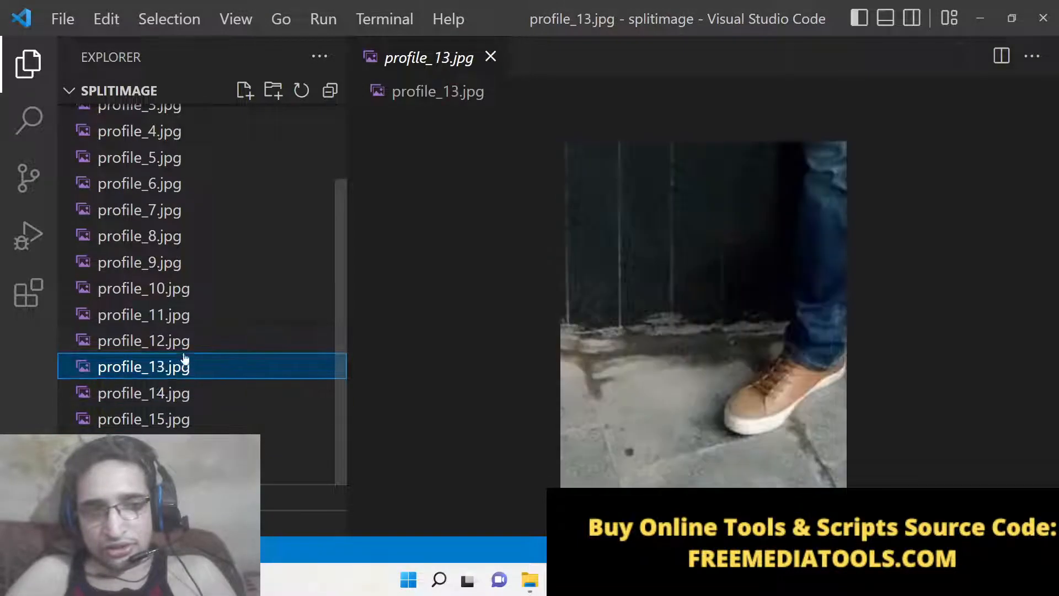
click(144, 314)
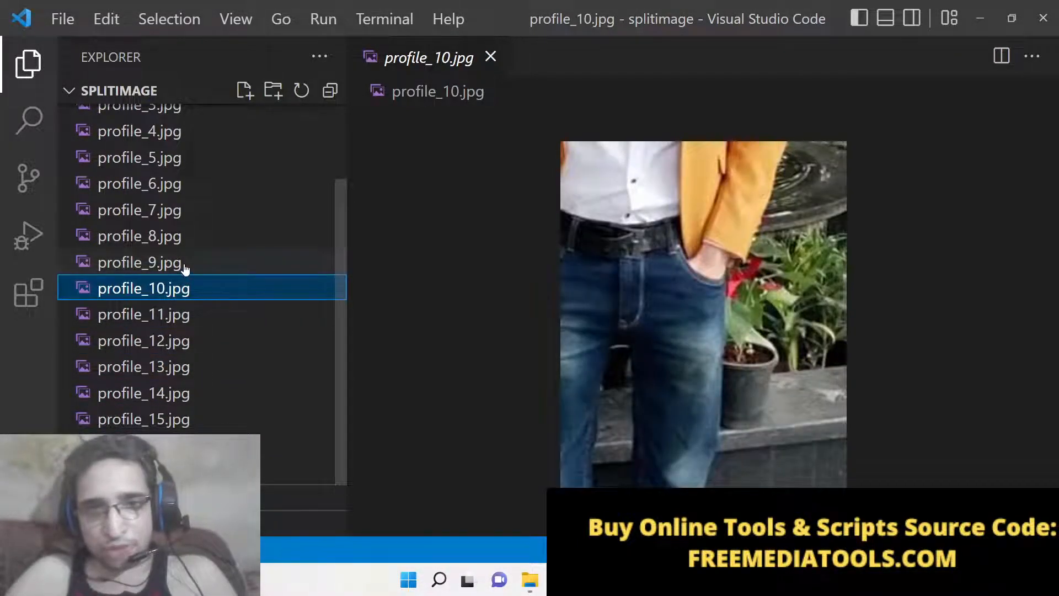
click(142, 209)
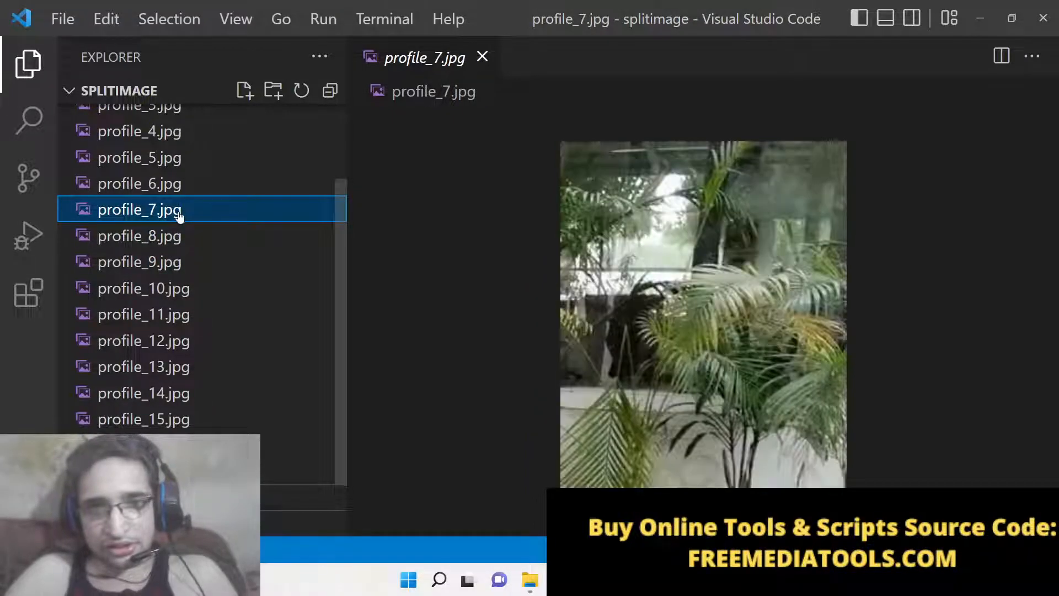
click(140, 196)
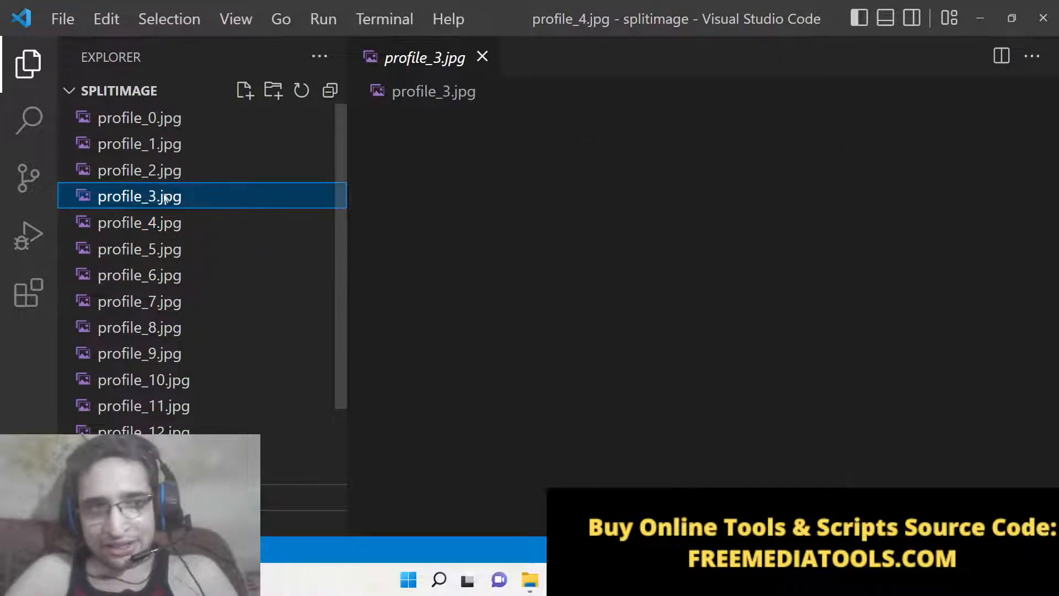
click(140, 144)
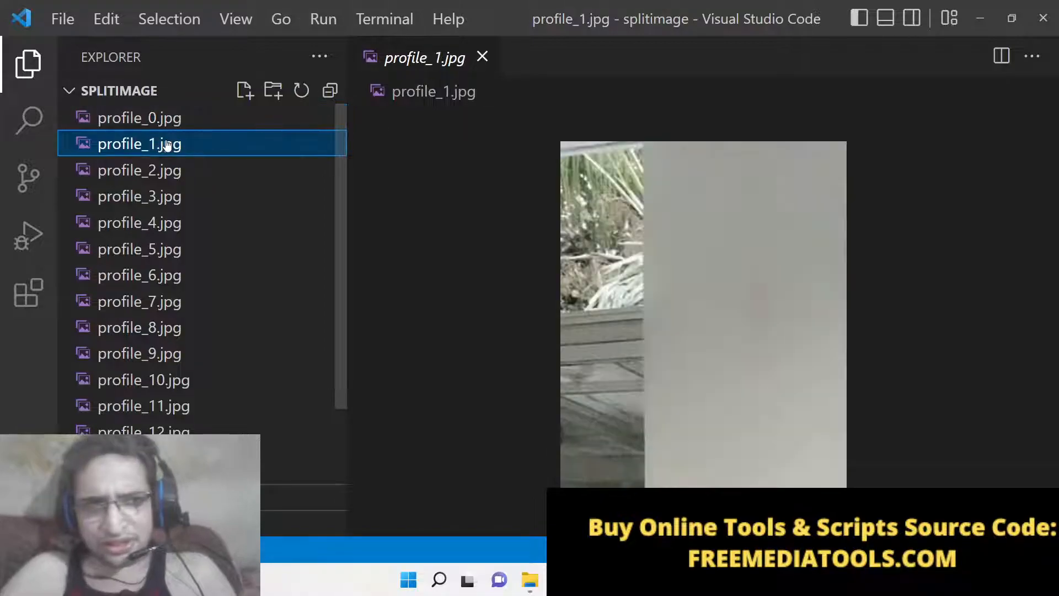
click(139, 170)
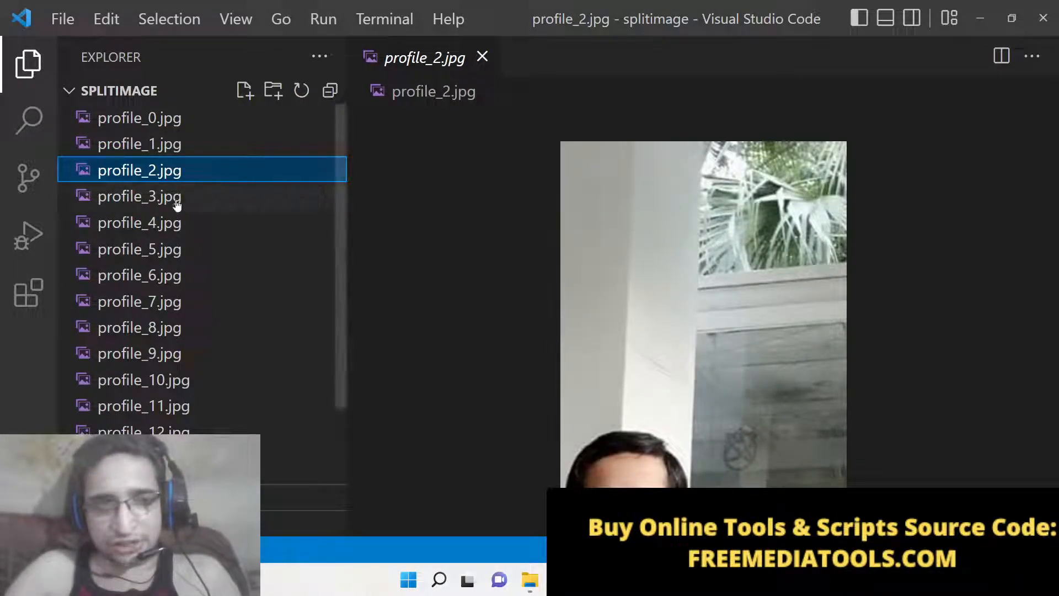
Delete tiles profile_0 to profile_14, then profile_15, confirming each deletion.
click(140, 301)
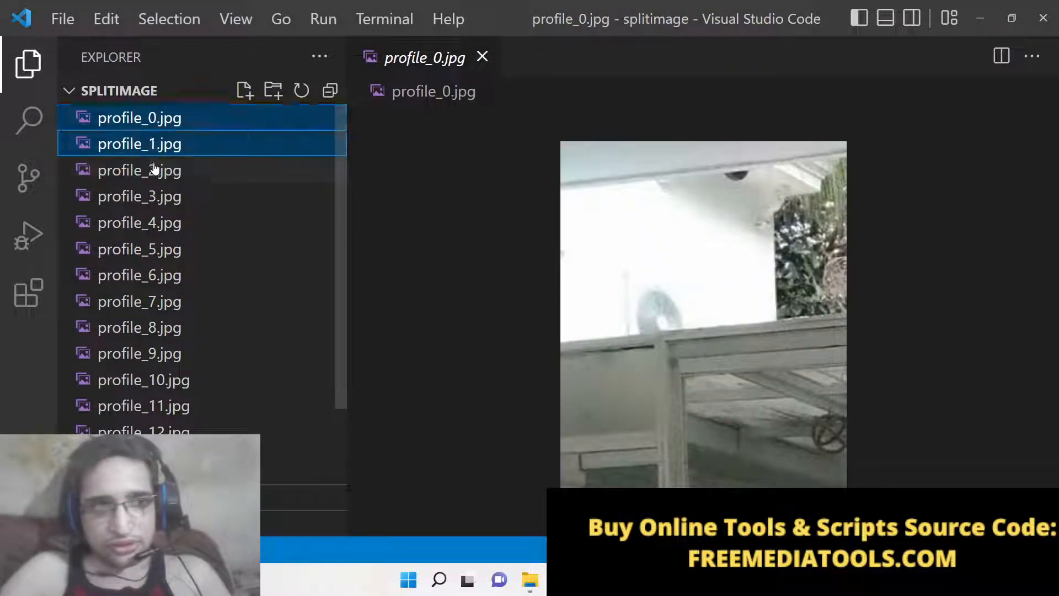
click(139, 302)
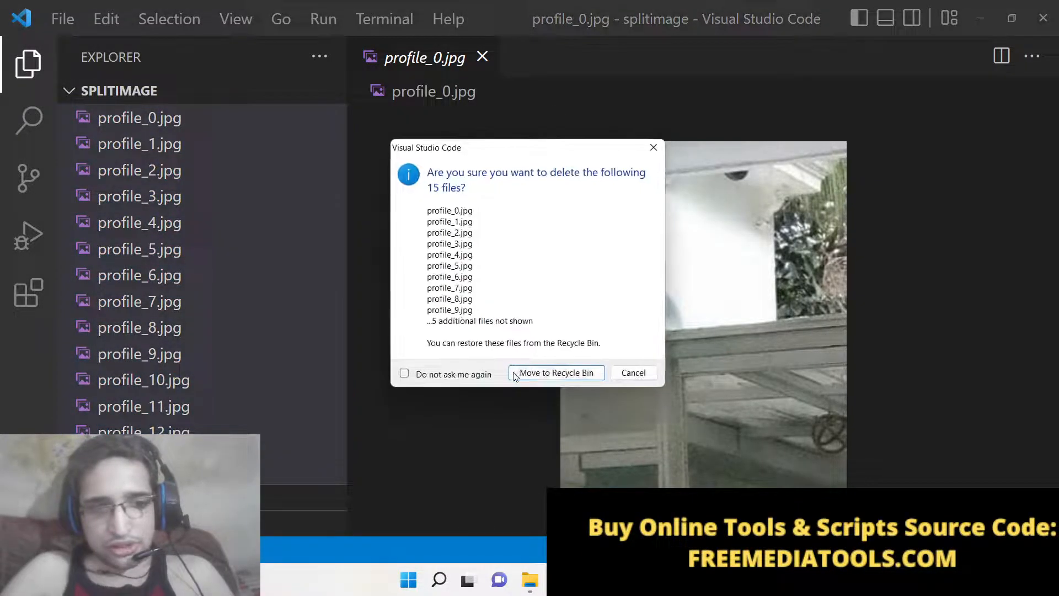
click(556, 373)
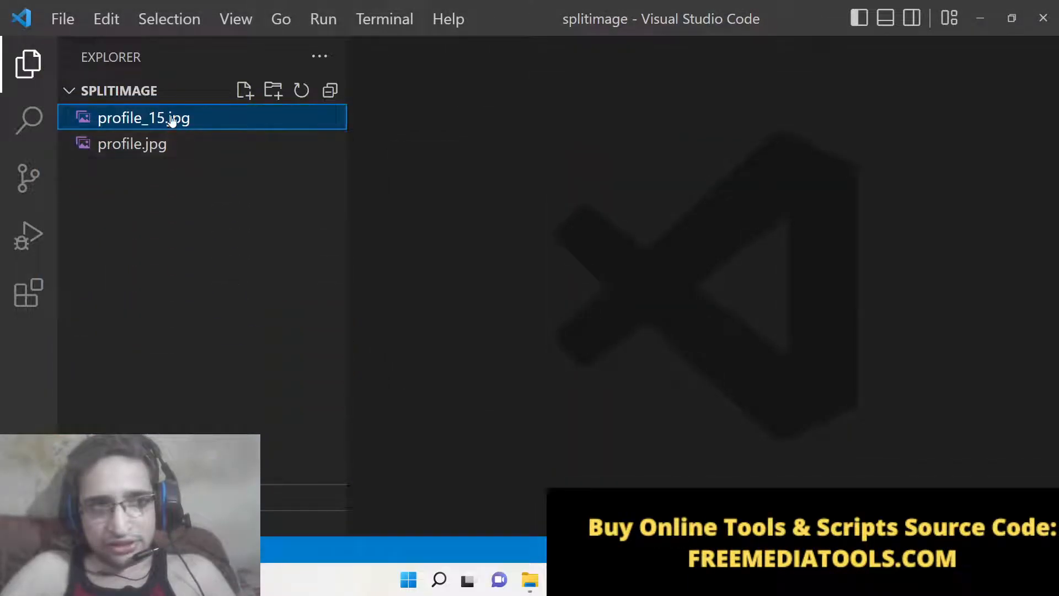
key(Delete)
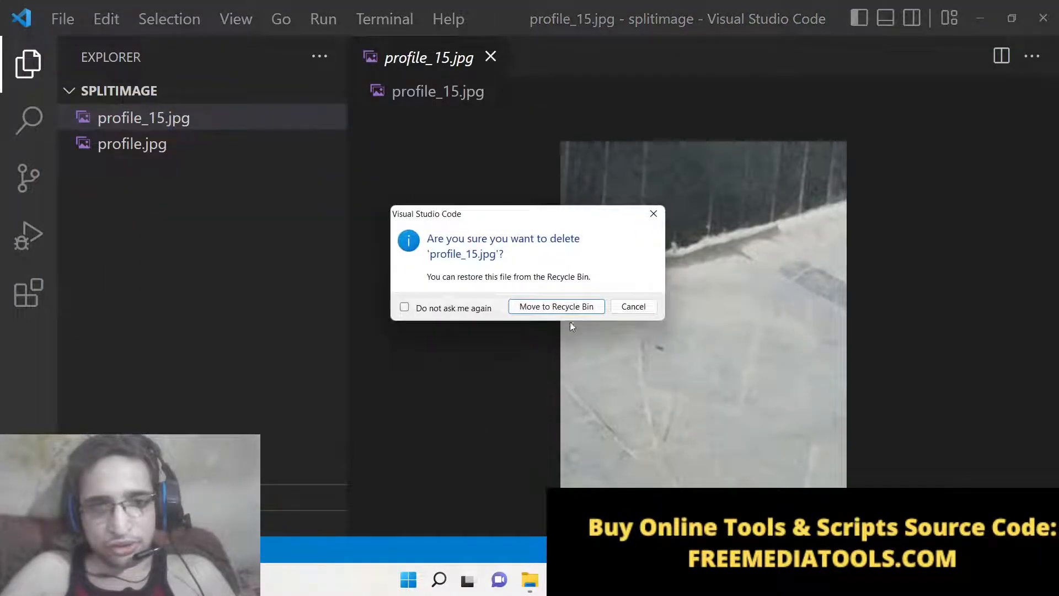
click(555, 306)
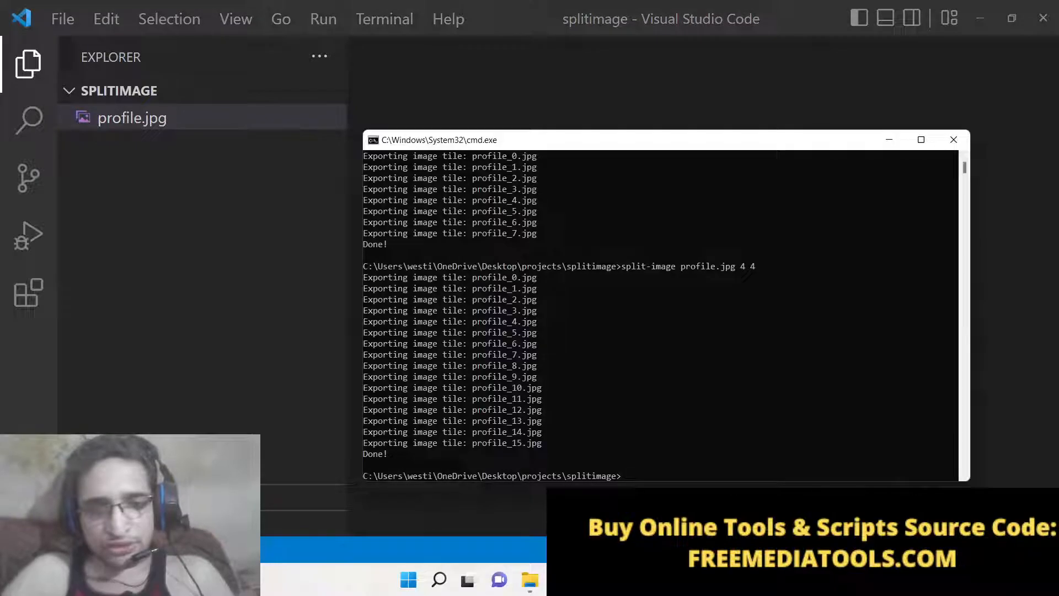
Clear the screen with cls and preview the freshly split tile profile_1.
text(cl)
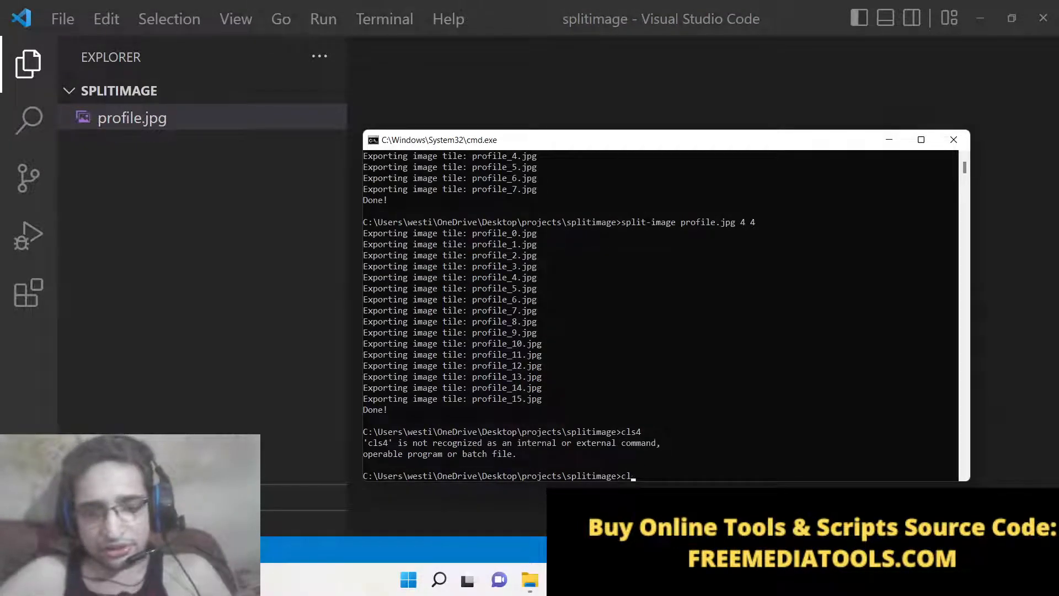
key(Enter)
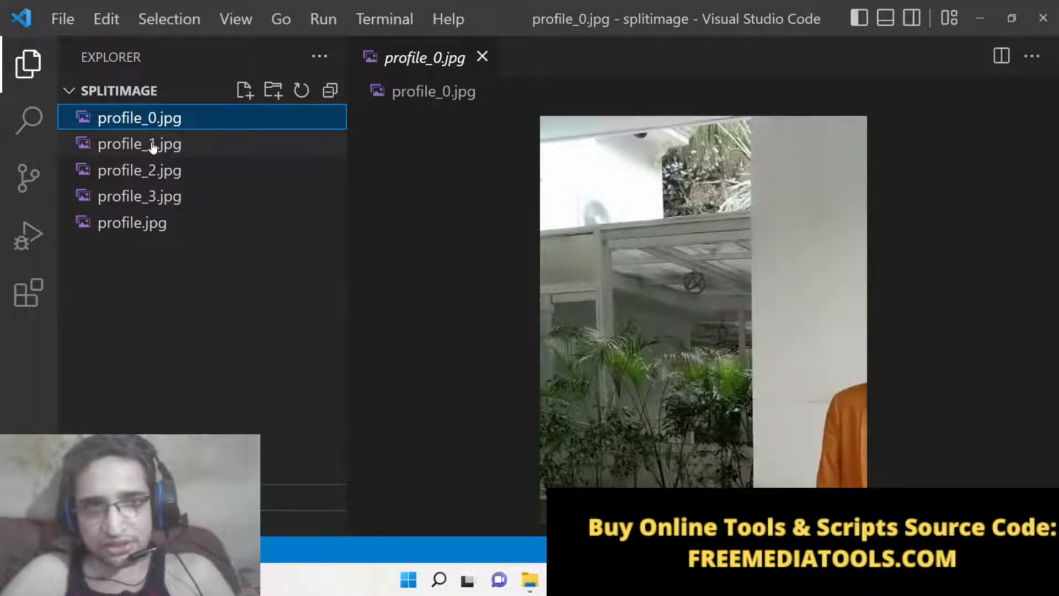
click(140, 196)
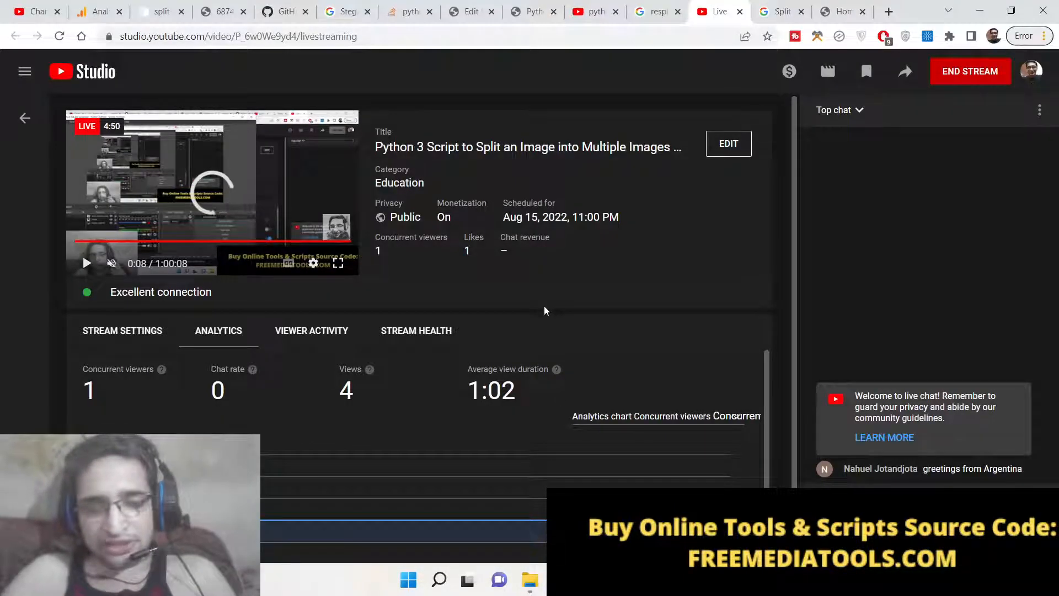
mouse_move(285, 11)
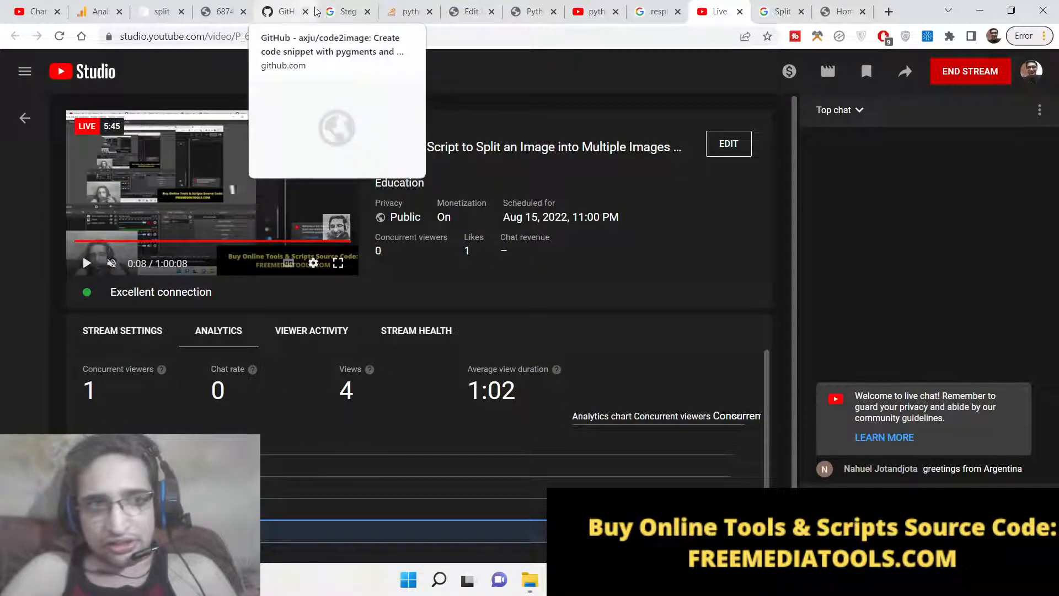
Find the reverse split example command on the split-image PyPI page and select it.
click(160, 12)
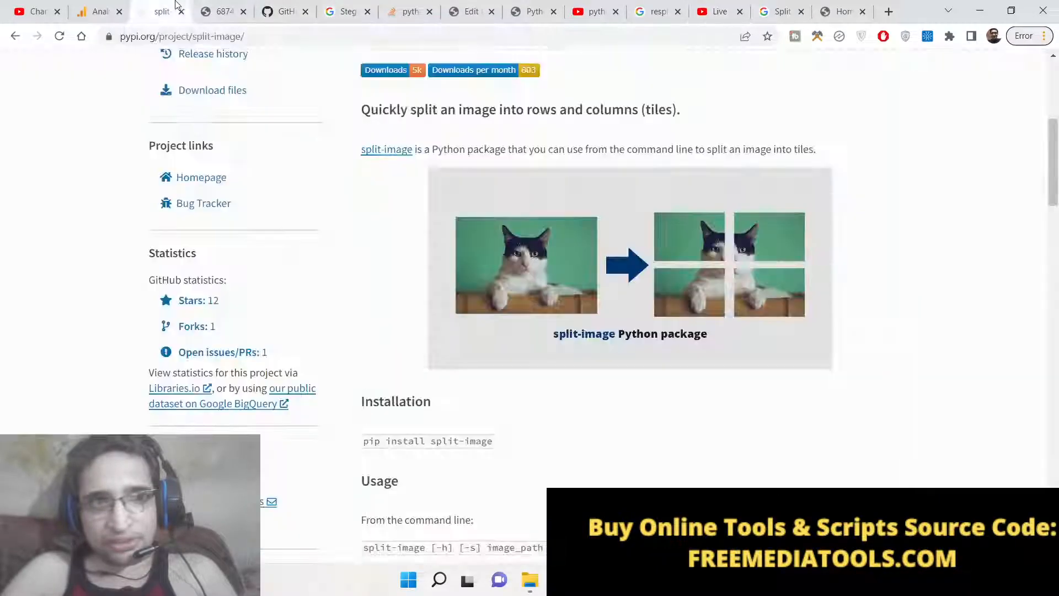
scroll(down, 3)
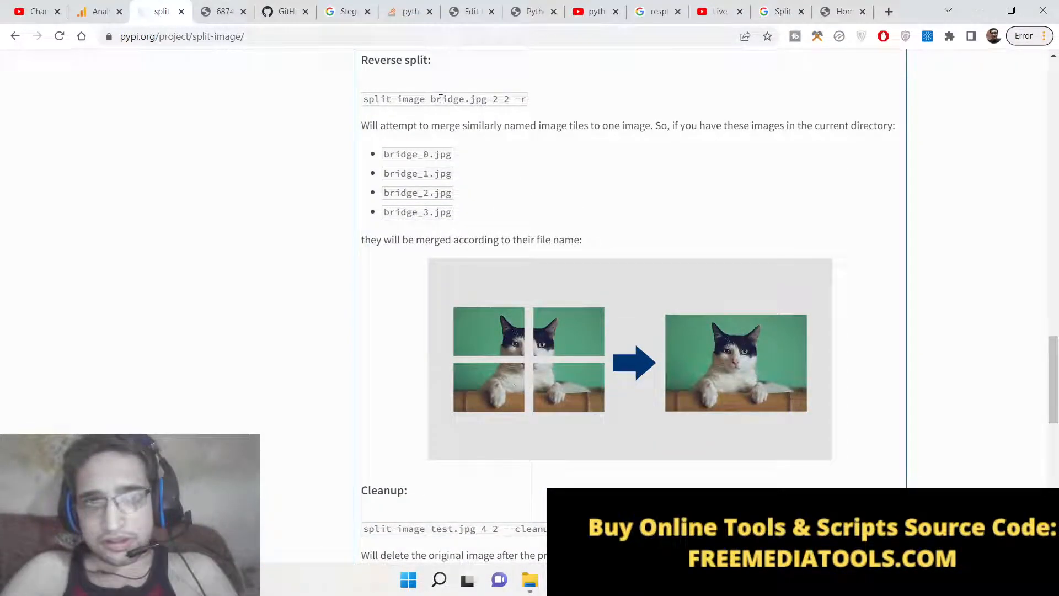
triple_click(444, 99)
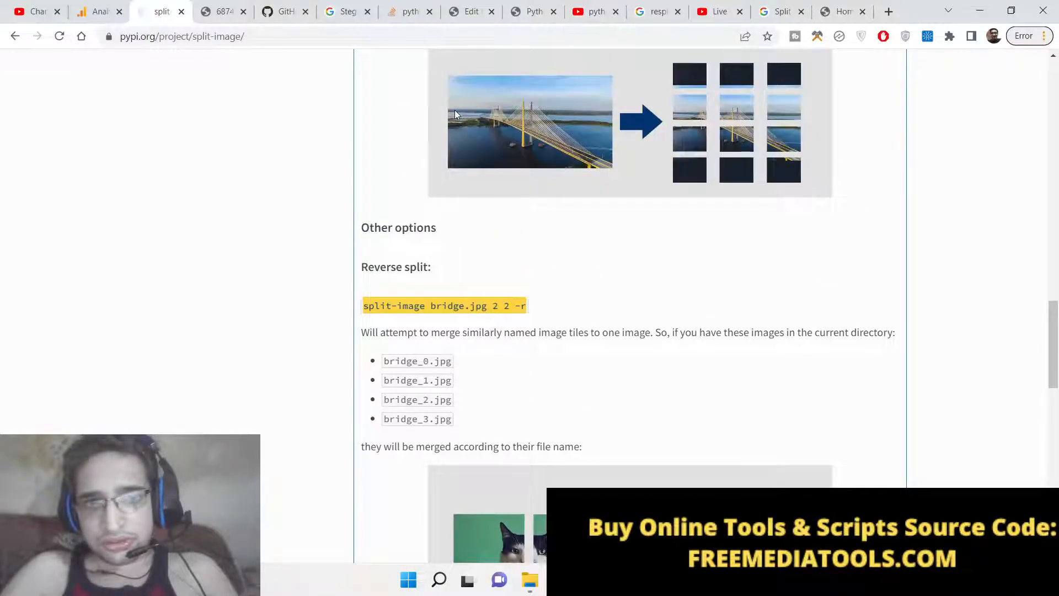
scroll(up, 3)
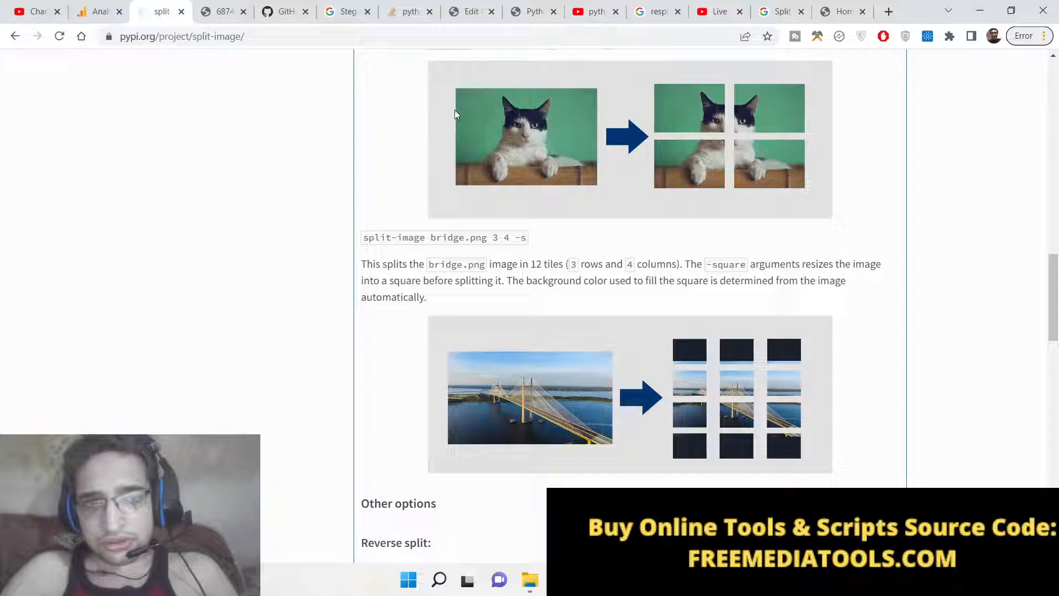
scroll(down, 3)
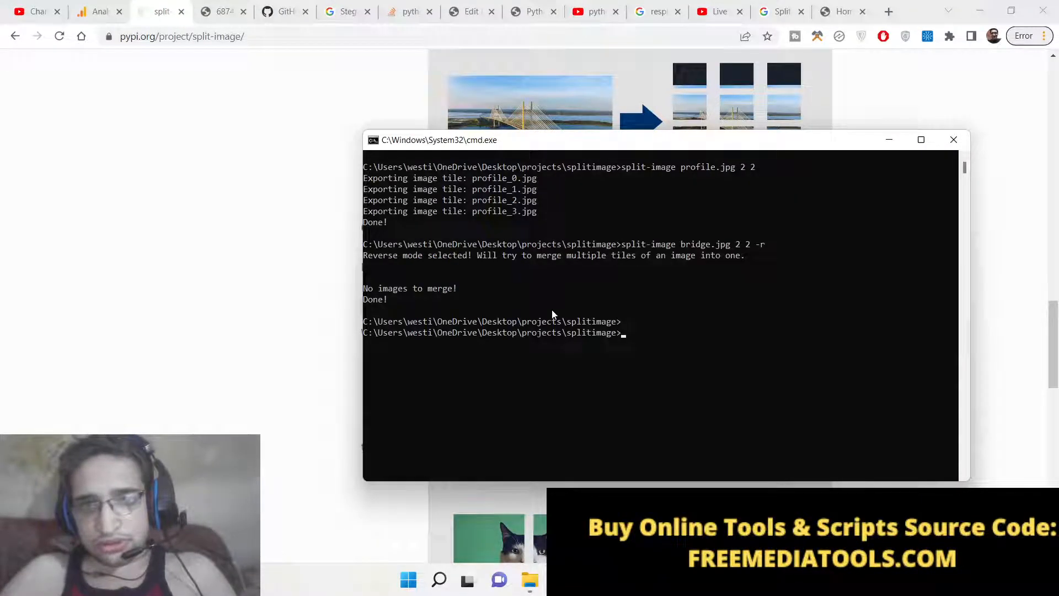
Run split-image bridge.jpg 2 2 -r, then retry with output to merge the tiles.
text(split-image bridge.jpg 2 2 -r)
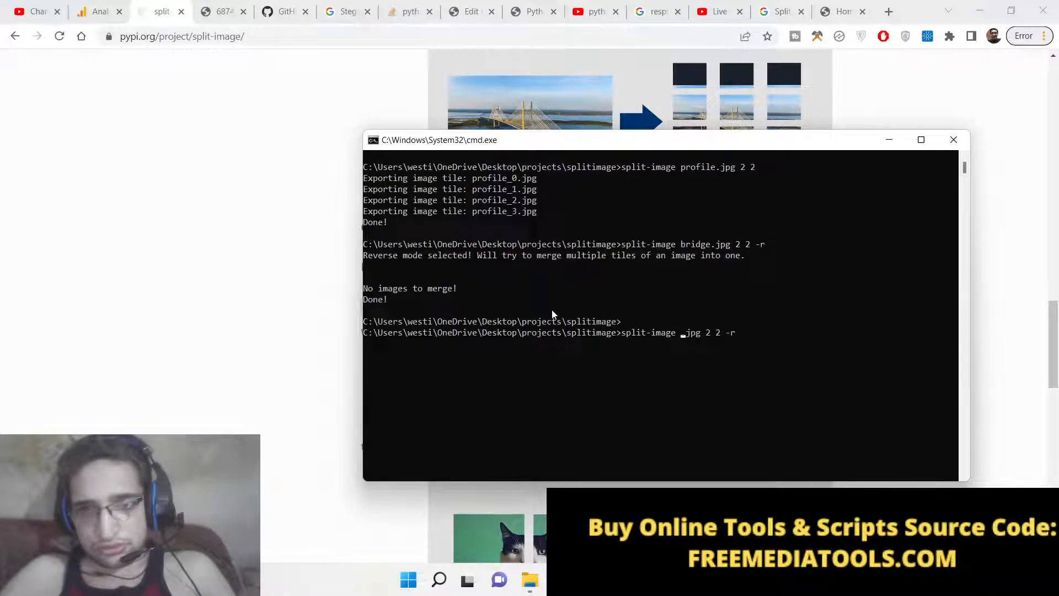
text(output)
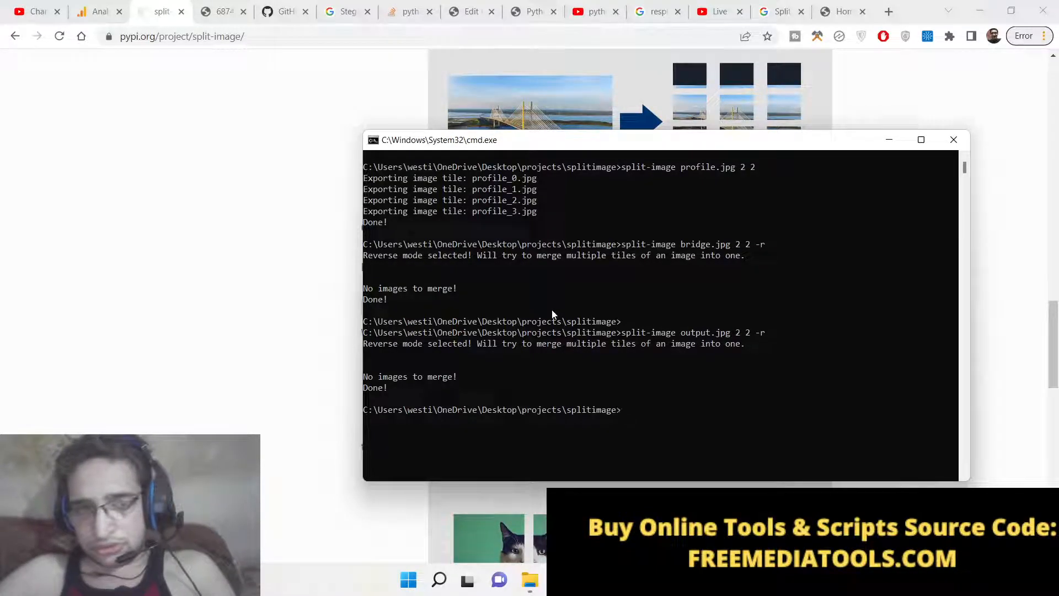
drag(500, 343, 530, 343)
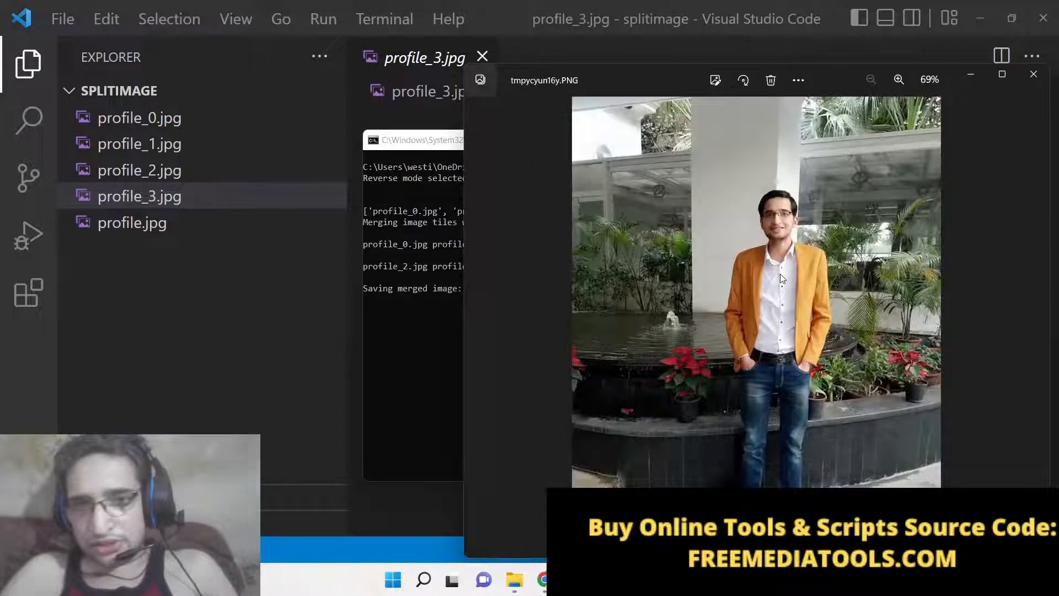
Zoom in to the face and back out on the merged photo in Photos.
click(899, 79)
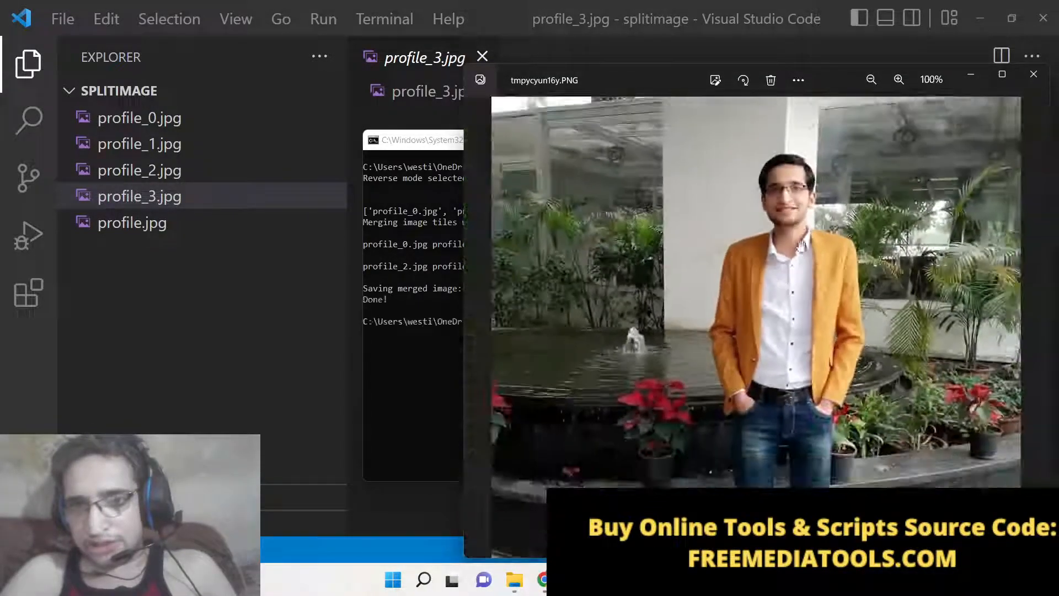
click(899, 79)
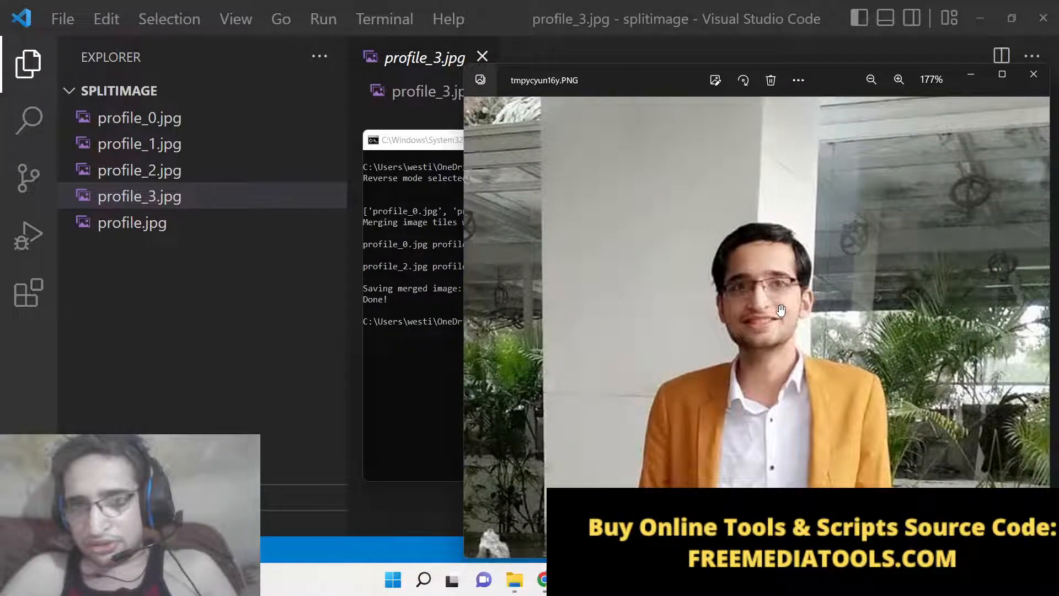
click(871, 79)
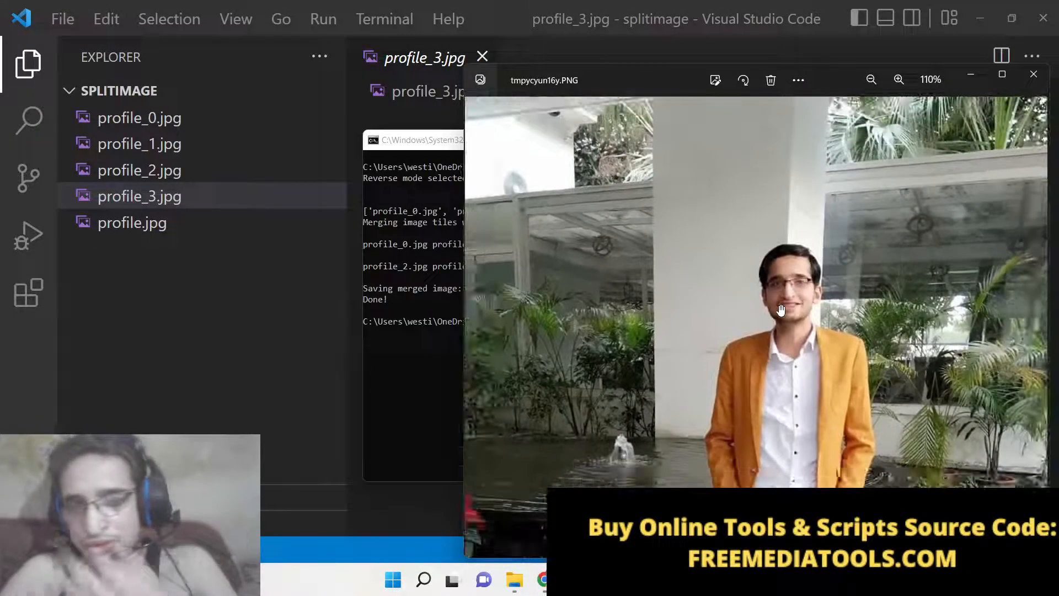
click(899, 79)
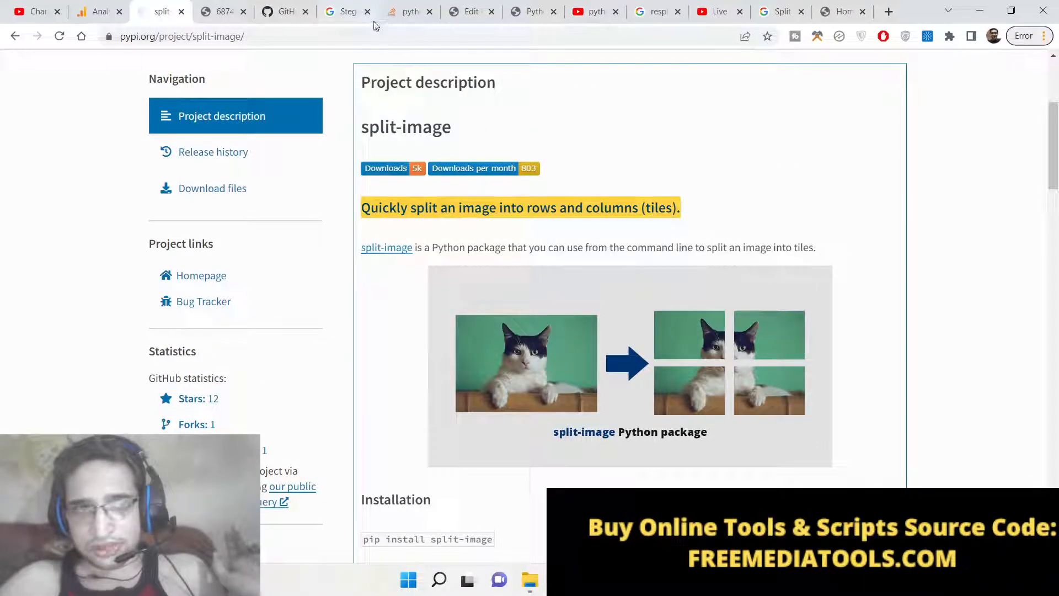
mouse_move(346, 12)
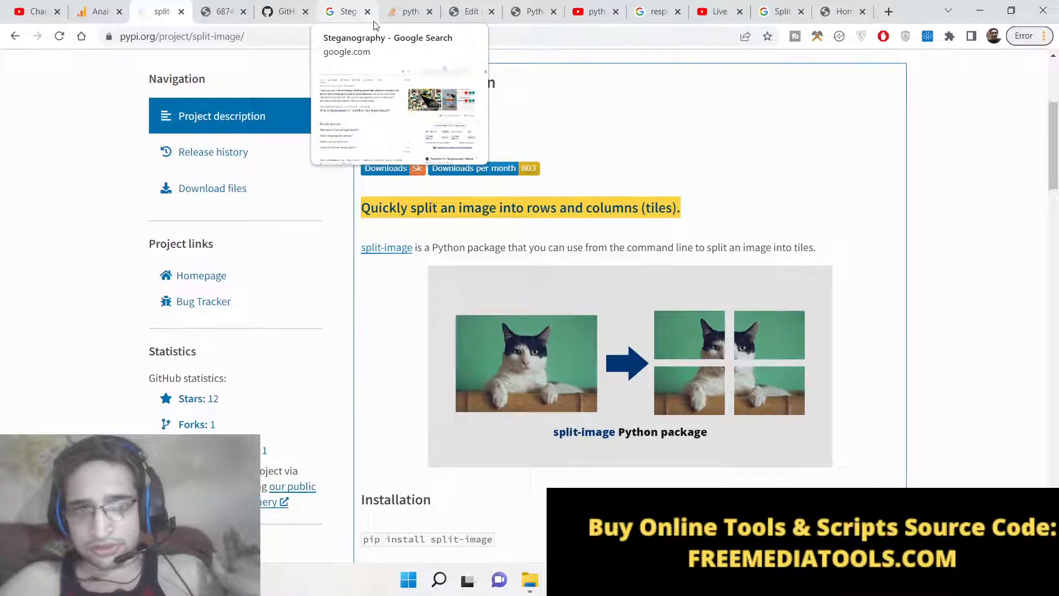
Scroll the PyPI page, glance at Google Analytics, then return to YouTube Studio Live.
scroll(down, 3)
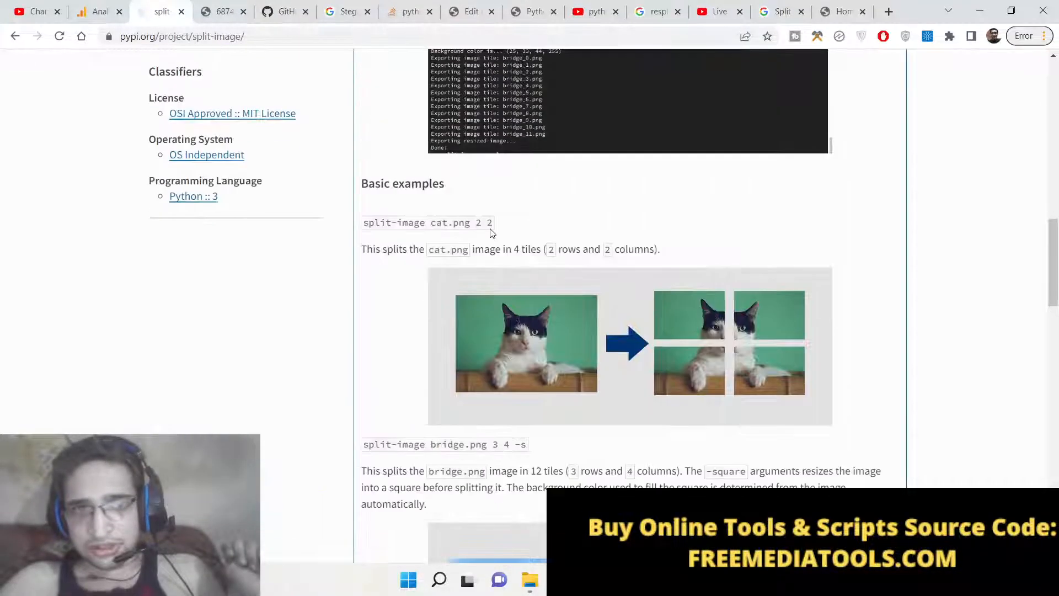
scroll(down, 3)
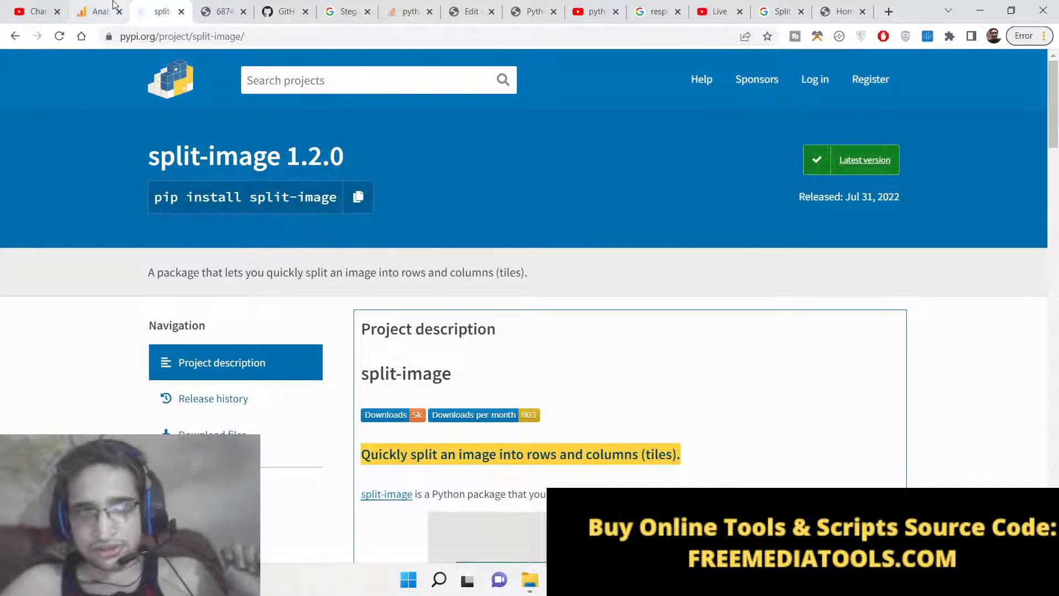
click(98, 12)
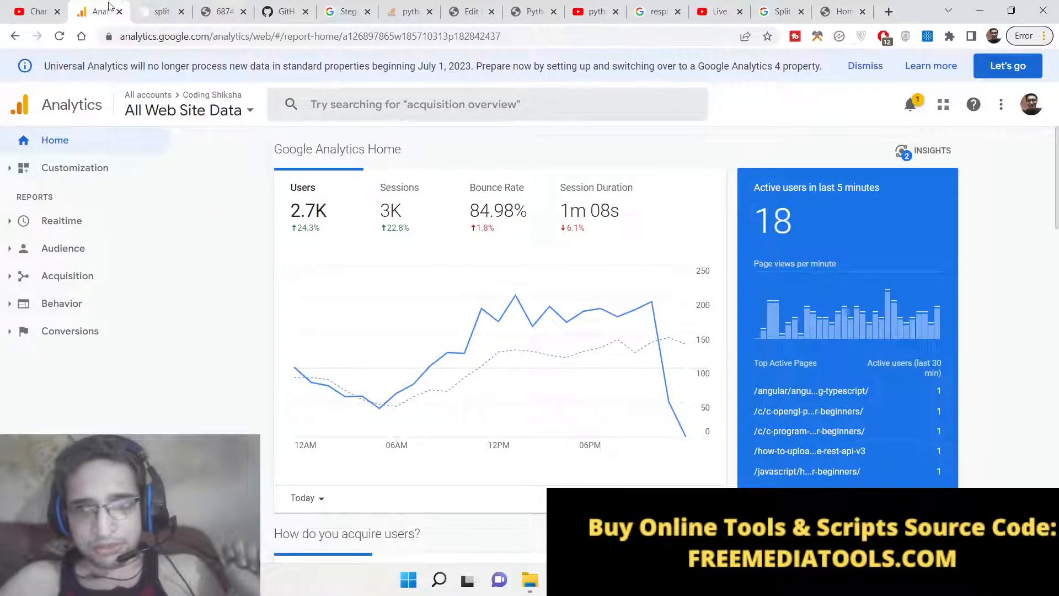
click(718, 11)
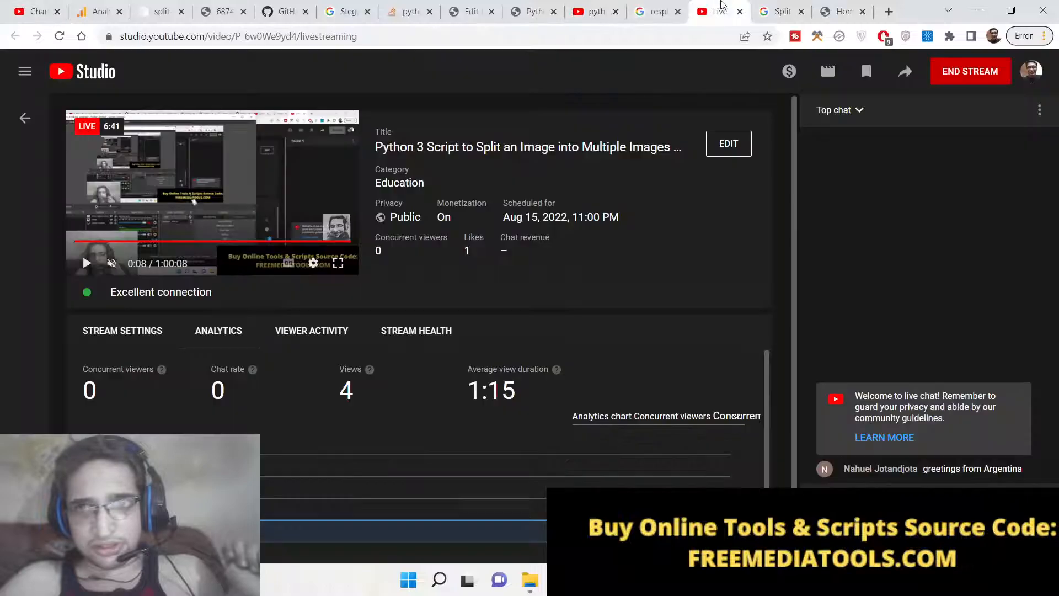